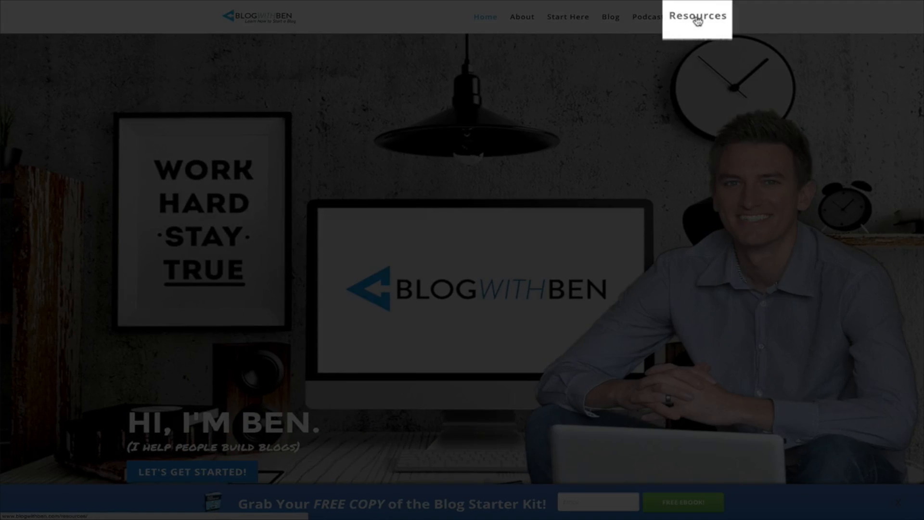
- Browse BlogWithBen's Resources page and return to the Bluehost web hosting entry
{"action": "left_click", "coordinate": [697, 17]}
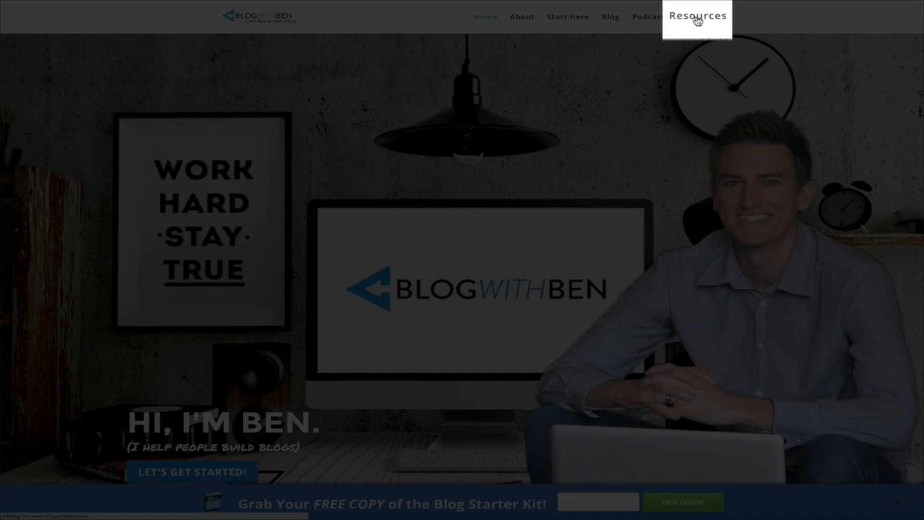
{"action": "left_click", "coordinate": [698, 17]}
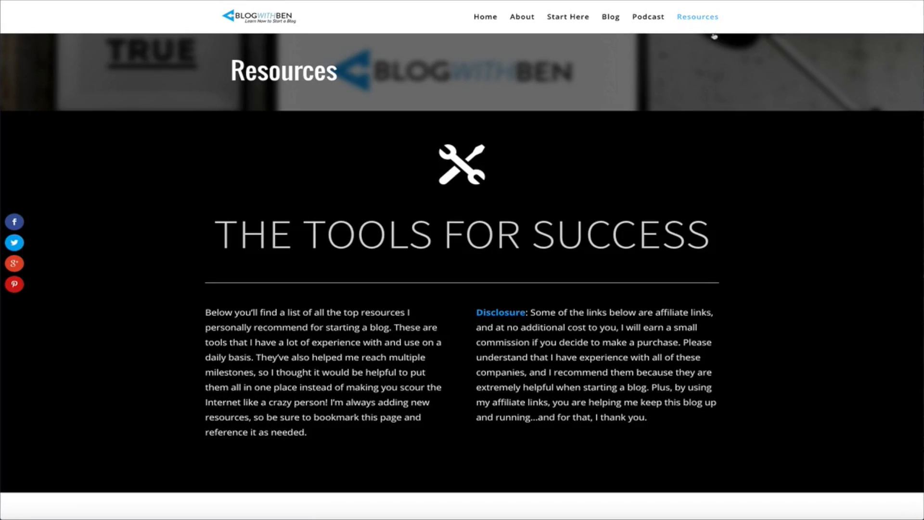
{"action": "scroll", "scroll_direction": "down", "scroll_amount": 3}
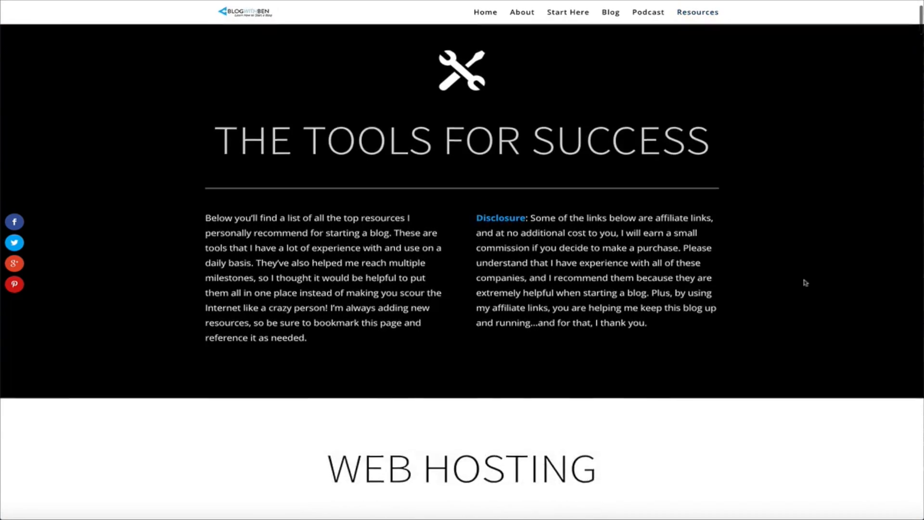
{"action": "scroll", "scroll_direction": "down", "scroll_amount": 3}
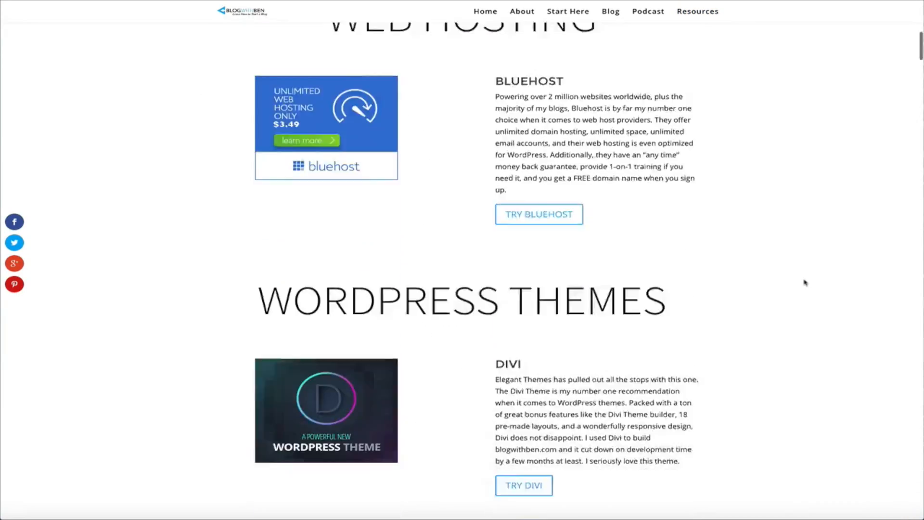
{"action": "scroll", "scroll_direction": "down", "scroll_amount": 3}
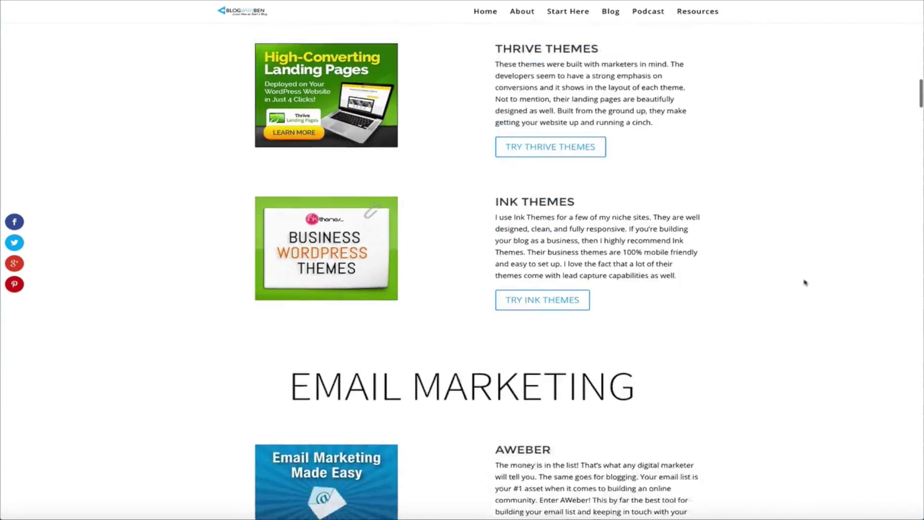
{"action": "scroll", "scroll_direction": "down", "scroll_amount": 3}
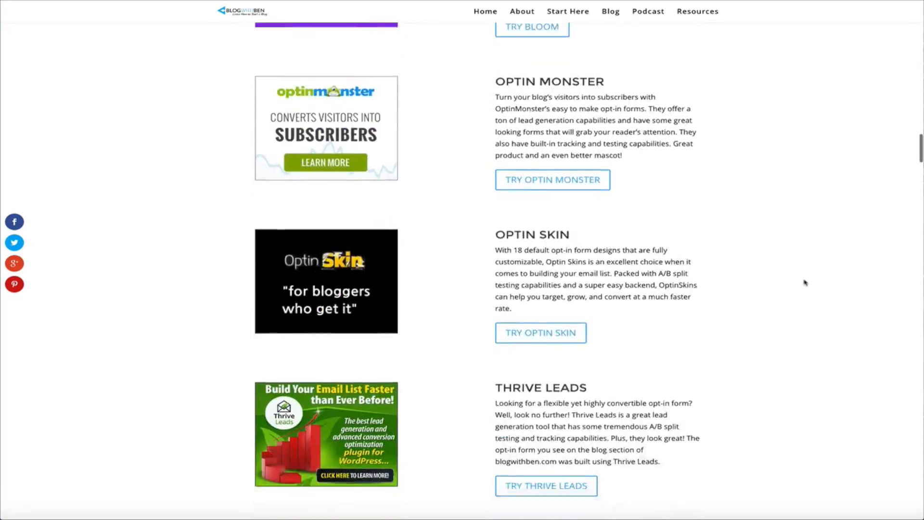
{"action": "scroll", "scroll_direction": "down", "scroll_amount": 3}
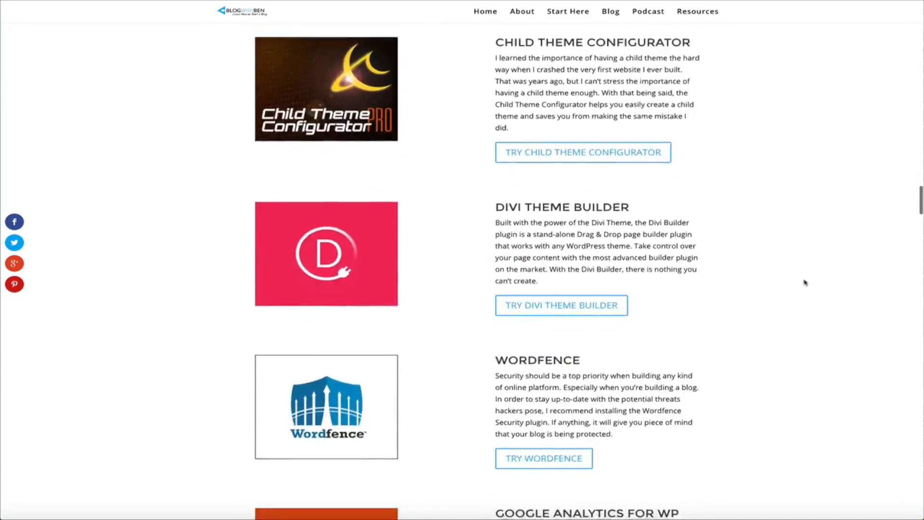
{"action": "scroll", "scroll_direction": "down", "scroll_amount": 3}
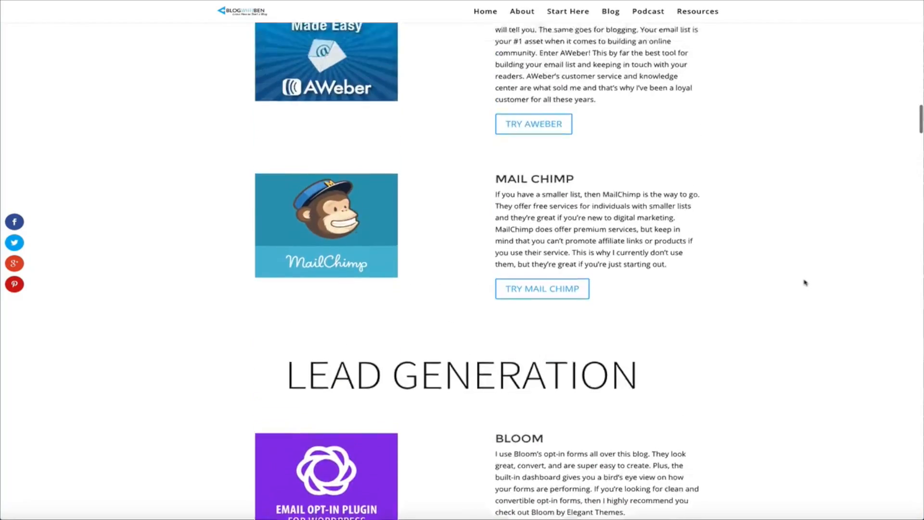
{"action": "scroll", "scroll_direction": "up", "scroll_amount": 3}
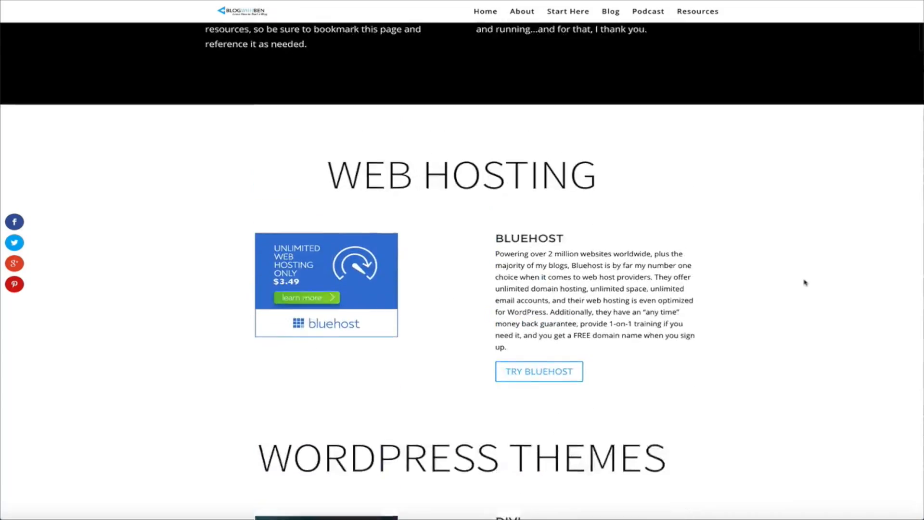
{"action": "scroll", "scroll_direction": "down", "scroll_amount": 3}
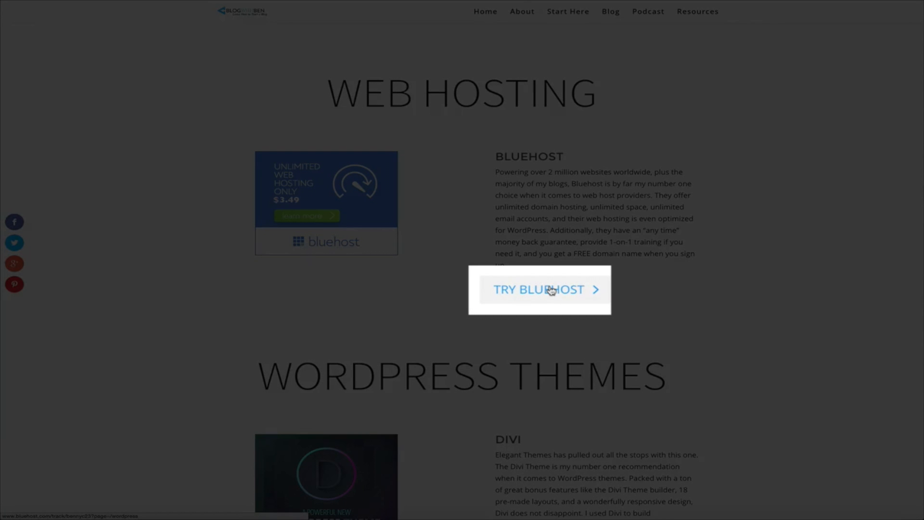
- Follow the TRY BLUEHOST link to Bluehost's WordPress hosting offer ($3.95/month)
{"action": "left_click", "coordinate": [548, 289]}
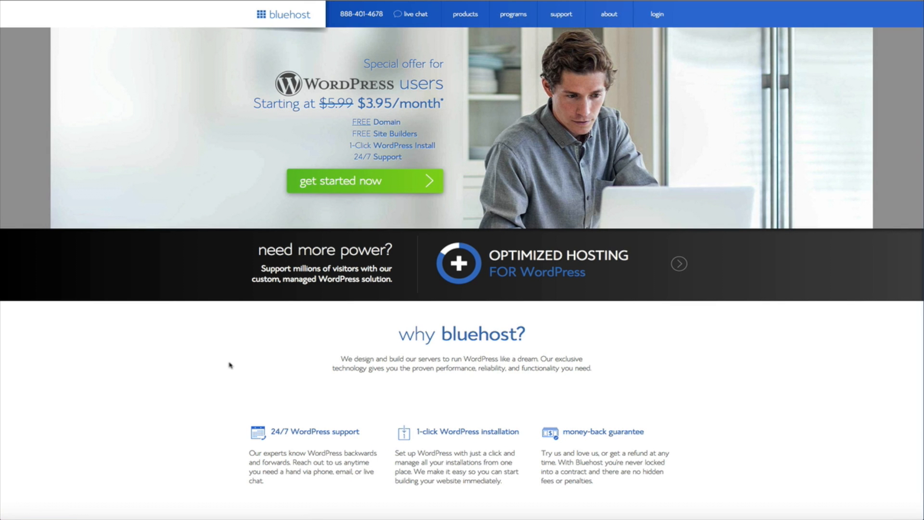
{"action": "mouse_move", "coordinate": [844, 380]}
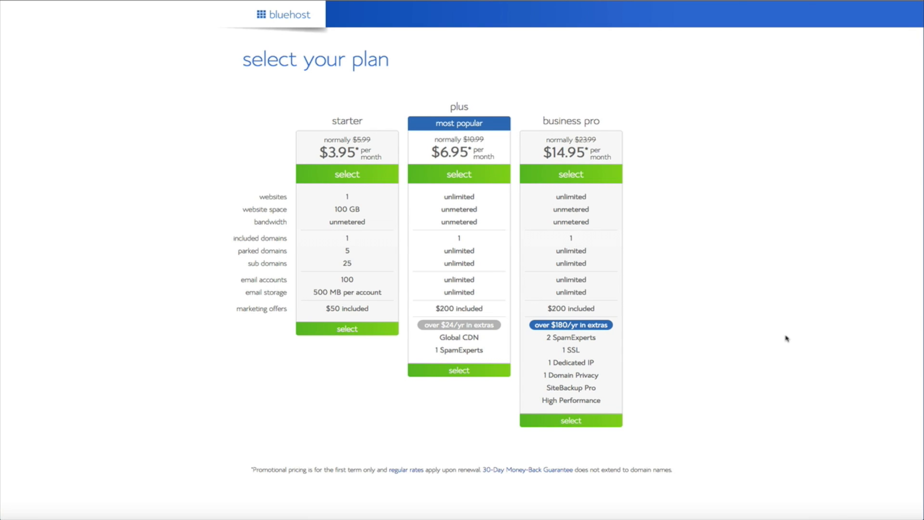
{"action": "mouse_move", "coordinate": [281, 419]}
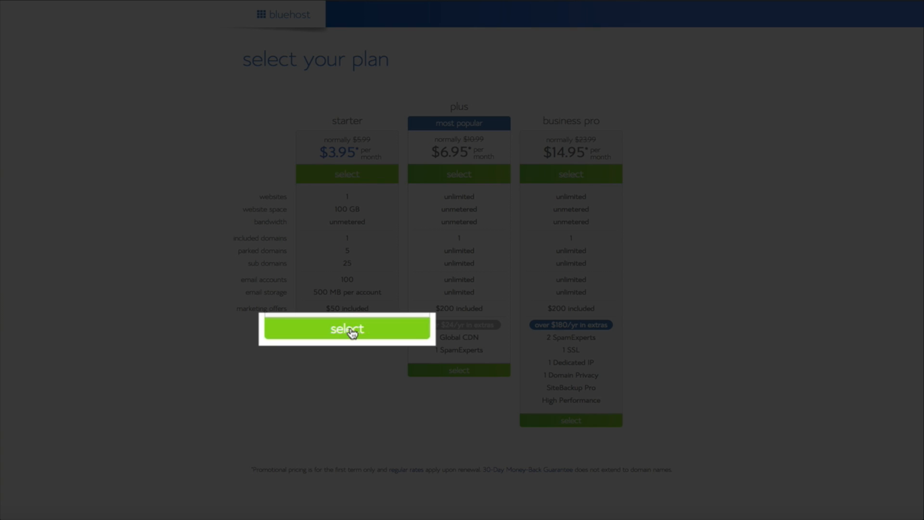
- Select the starter plan and submit bensblogvideo.com as the new domain
{"action": "left_click", "coordinate": [347, 329]}
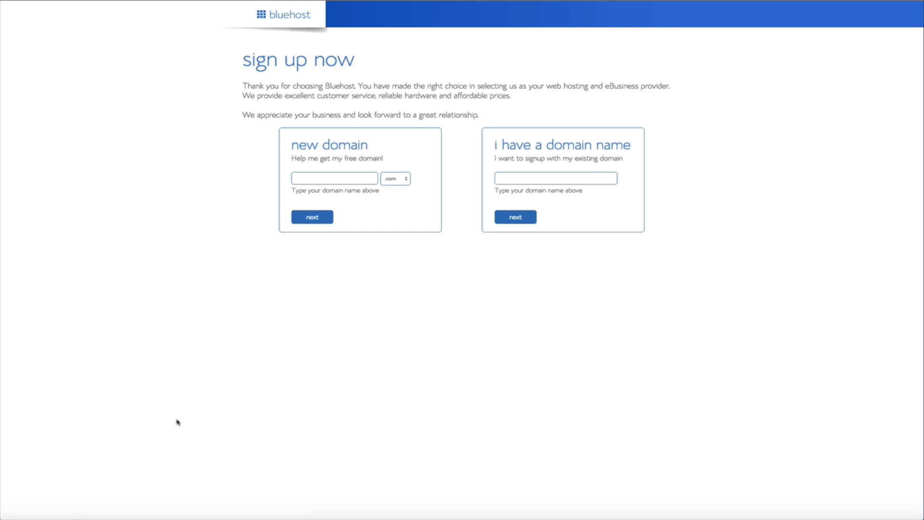
{"action": "left_click", "coordinate": [334, 177]}
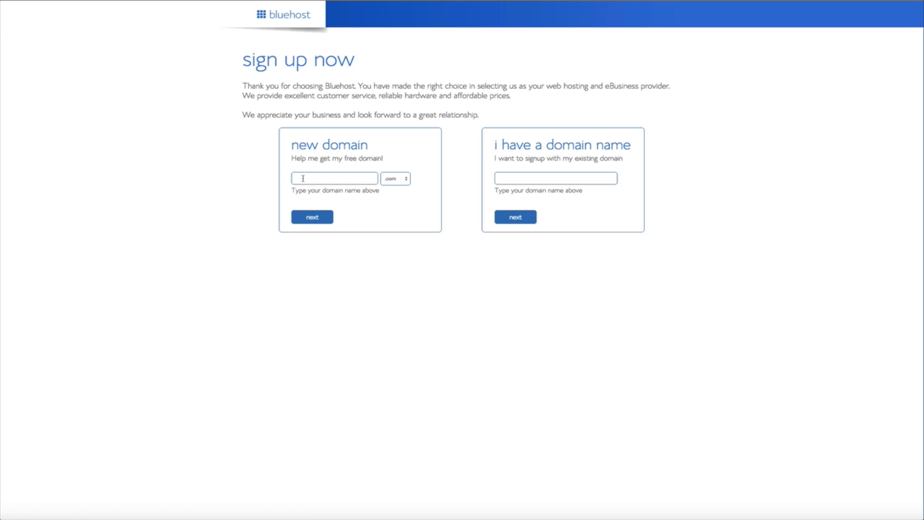
{"action": "type", "text": "bensblogvideo"}
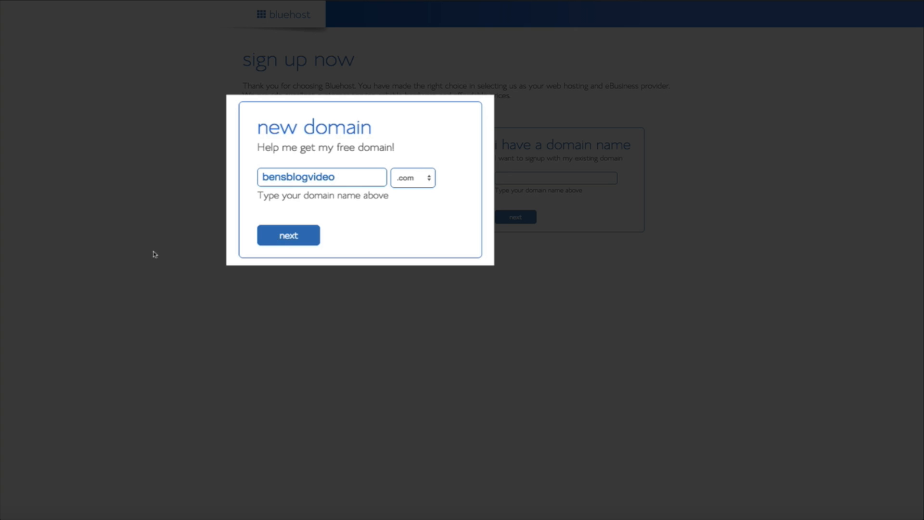
{"action": "left_click", "coordinate": [287, 235]}
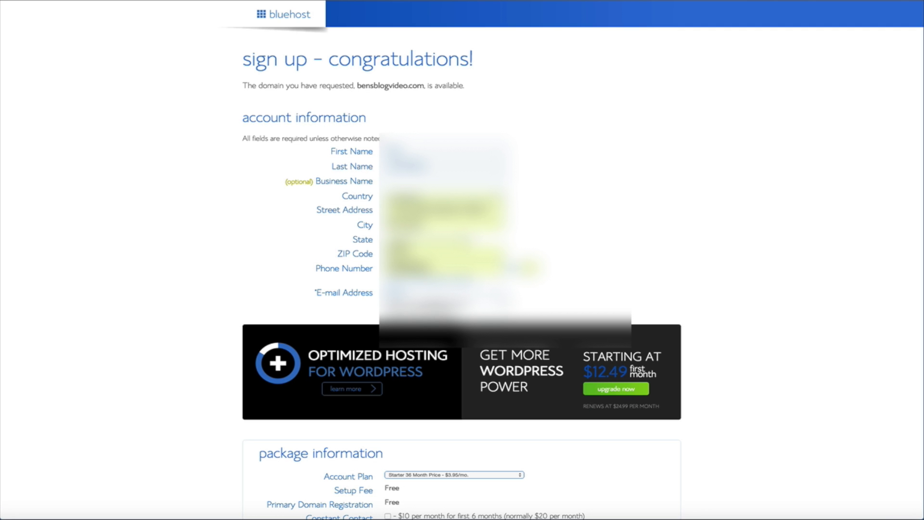
- Scroll the sign-up form down to the package information's Account Plan options
{"action": "scroll", "scroll_direction": "down", "scroll_amount": 3}
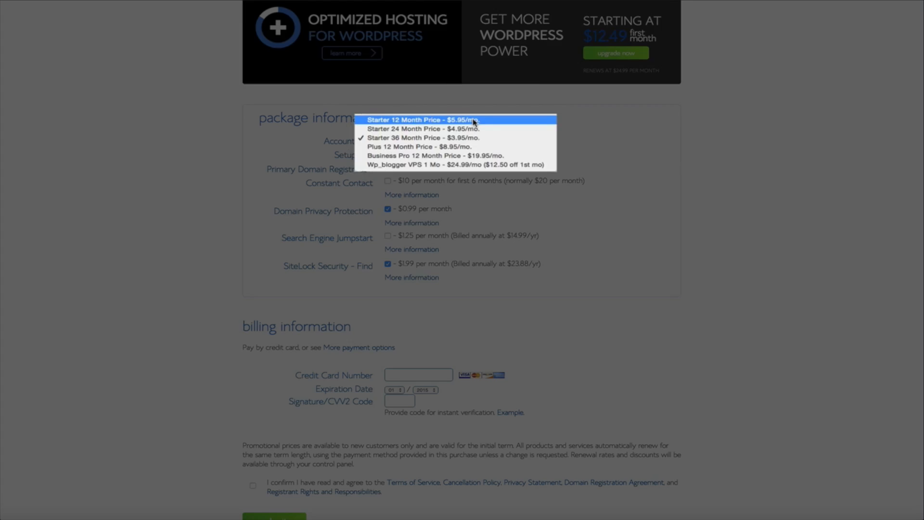
- Choose the Starter 12 Month ($5.95/mo) plan and untick SiteLock Security
{"action": "left_click", "coordinate": [423, 119]}
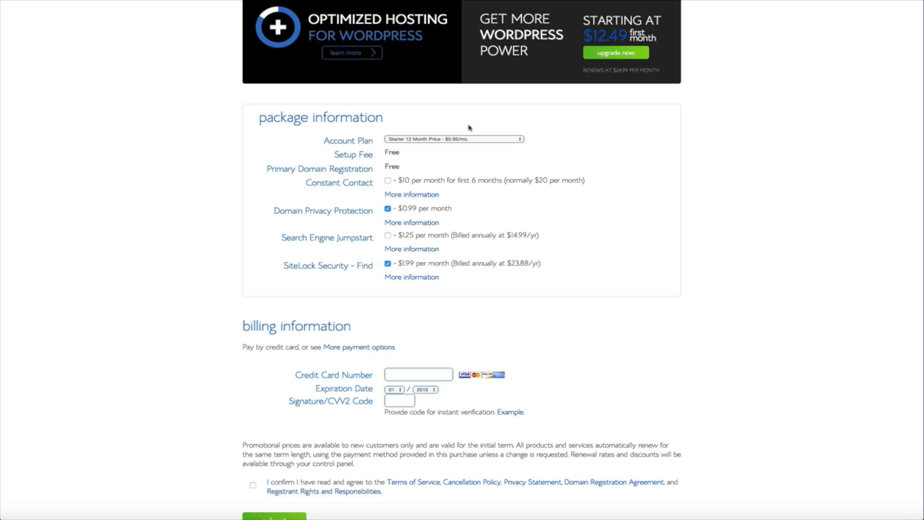
{"action": "mouse_move", "coordinate": [476, 148]}
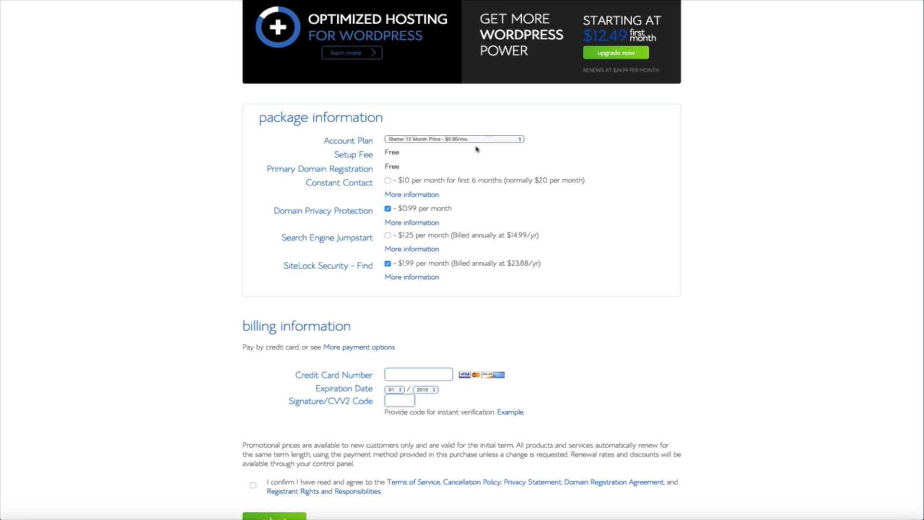
{"action": "left_click", "coordinate": [386, 264]}
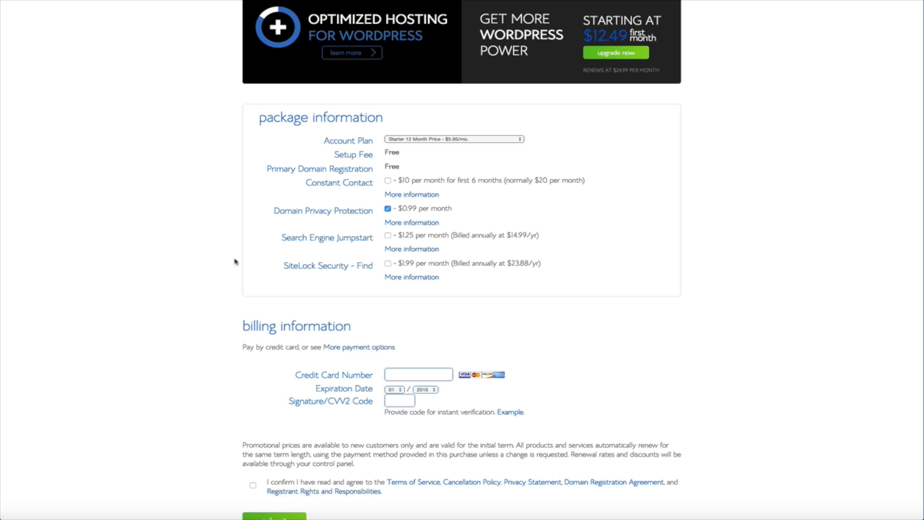
{"action": "mouse_move", "coordinate": [177, 280]}
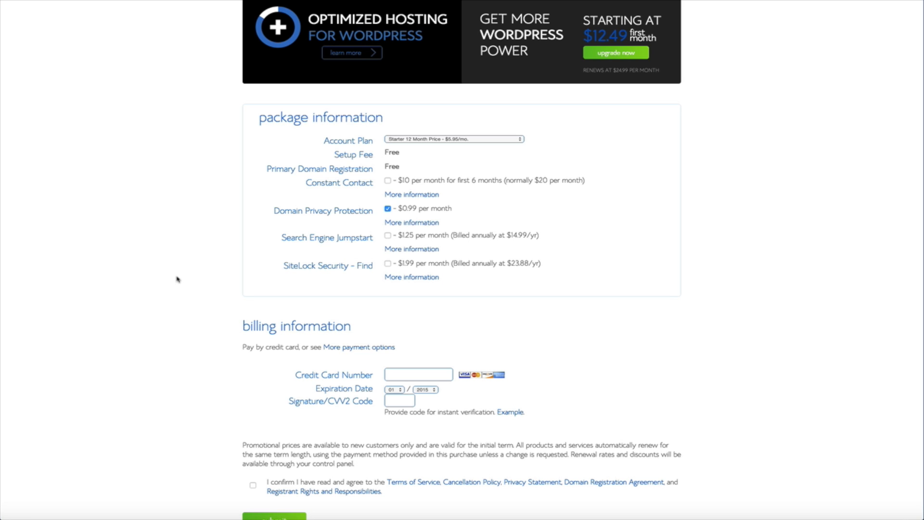
{"action": "scroll", "scroll_direction": "down", "scroll_amount": 3}
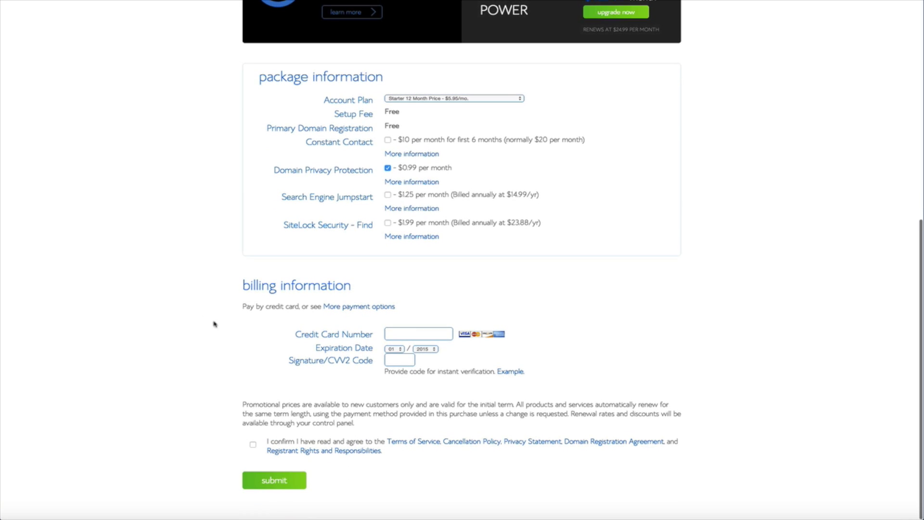
- Enter the credit card details, agree to the terms, and submit the order
{"action": "left_click", "coordinate": [418, 334]}
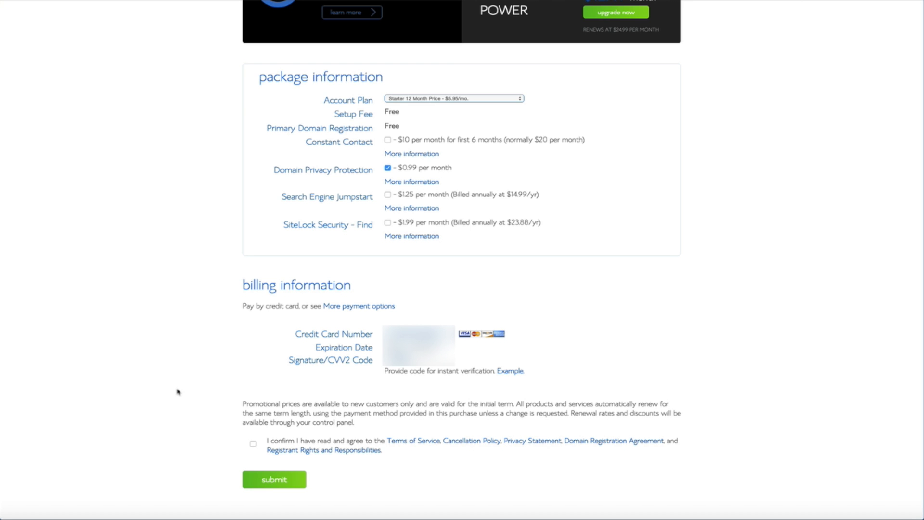
{"action": "left_click", "coordinate": [252, 444]}
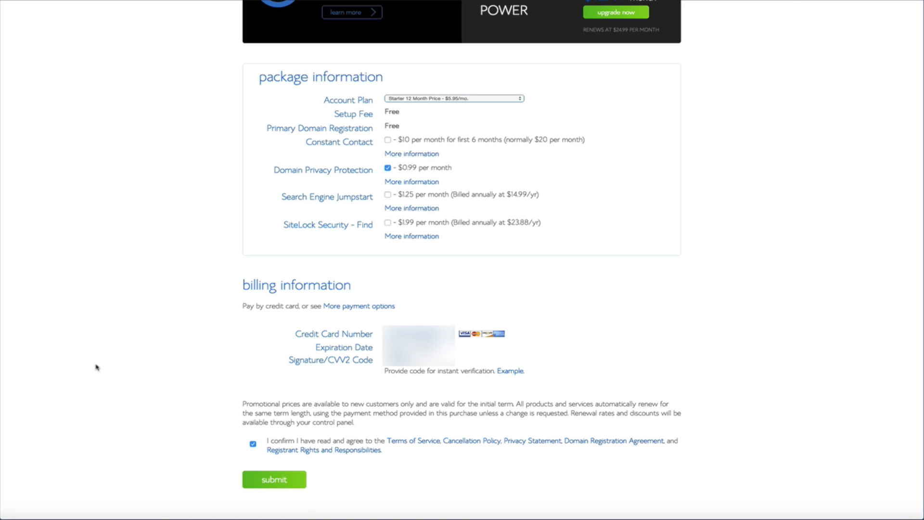
{"action": "left_click", "coordinate": [273, 480]}
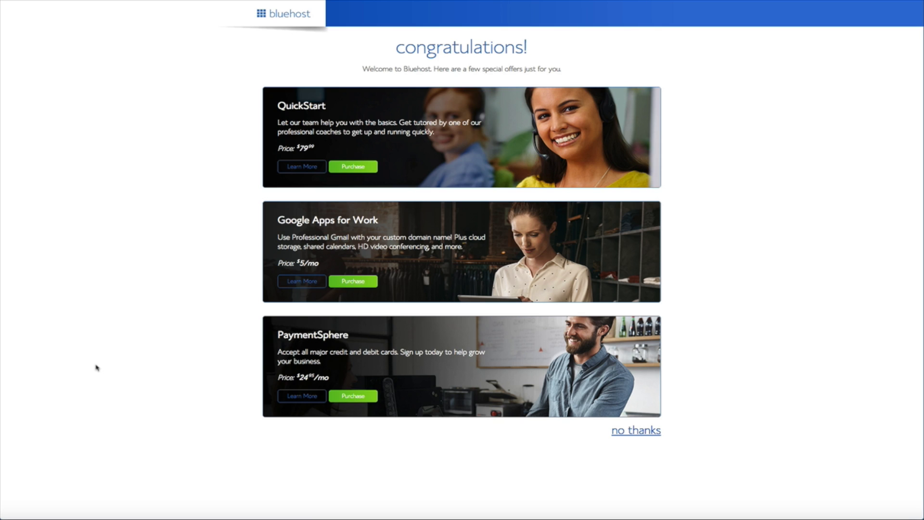
{"action": "mouse_move", "coordinate": [122, 396]}
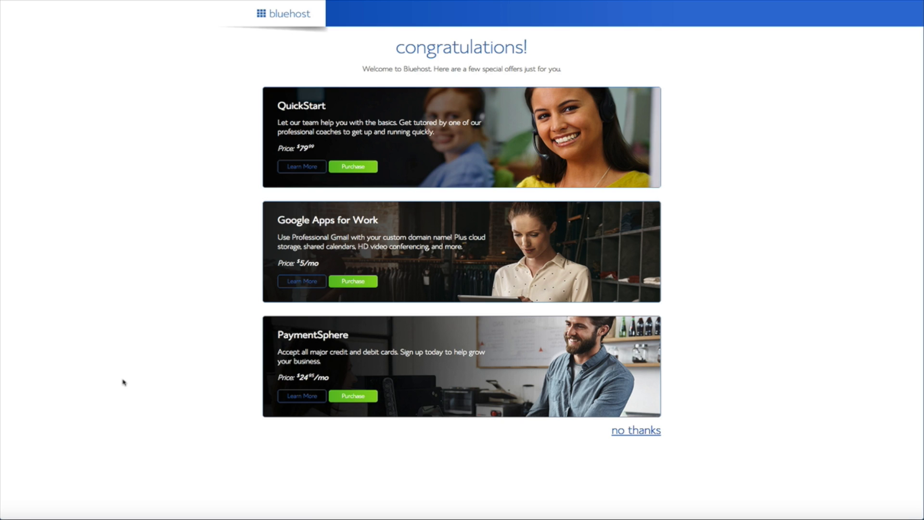
{"action": "mouse_move", "coordinate": [643, 465]}
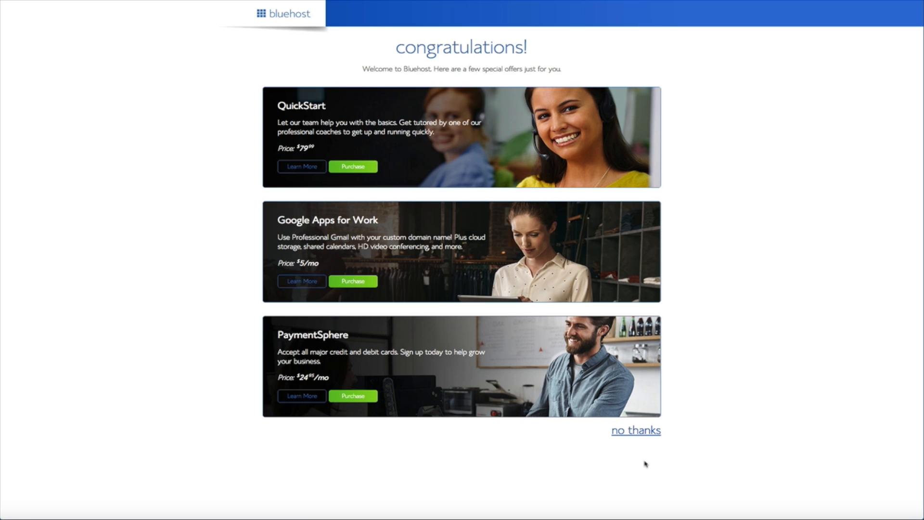
{"action": "mouse_move", "coordinate": [639, 435]}
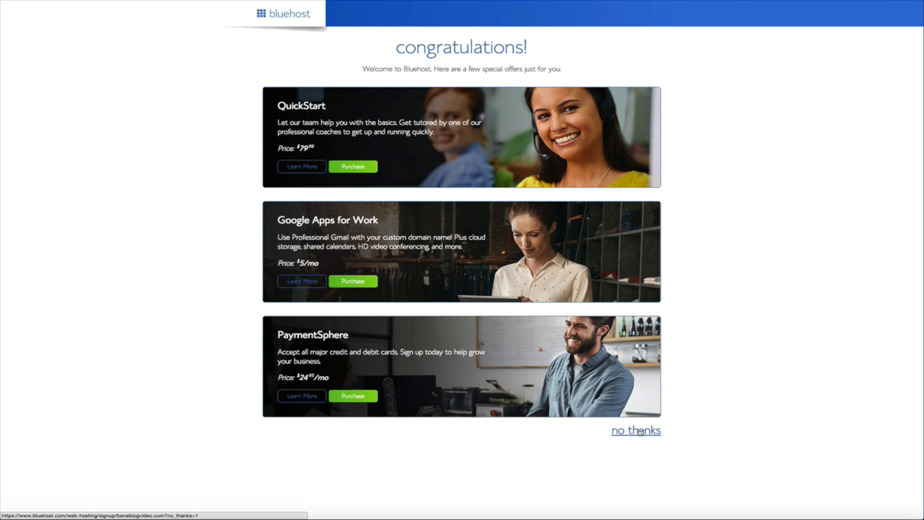
- Choose 'no thanks' on the QuickStart, Google Apps and PaymentSphere offers
{"action": "left_click", "coordinate": [635, 430]}
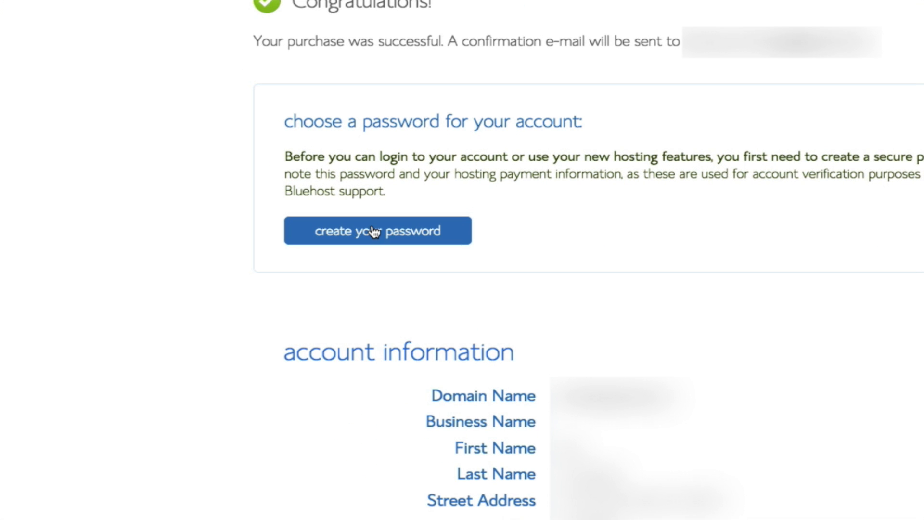
- Generate a strong account password, agree to the terms, and submit it
{"action": "left_click", "coordinate": [377, 230]}
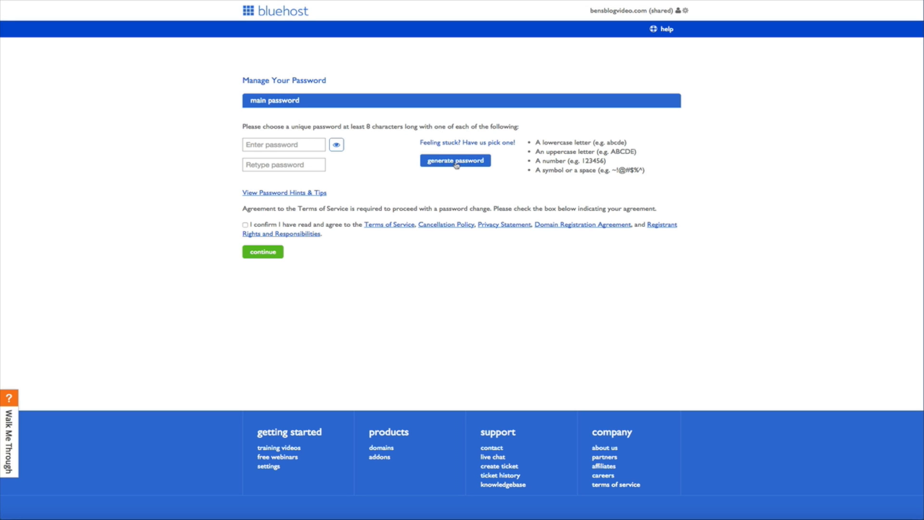
{"action": "left_click", "coordinate": [455, 160]}
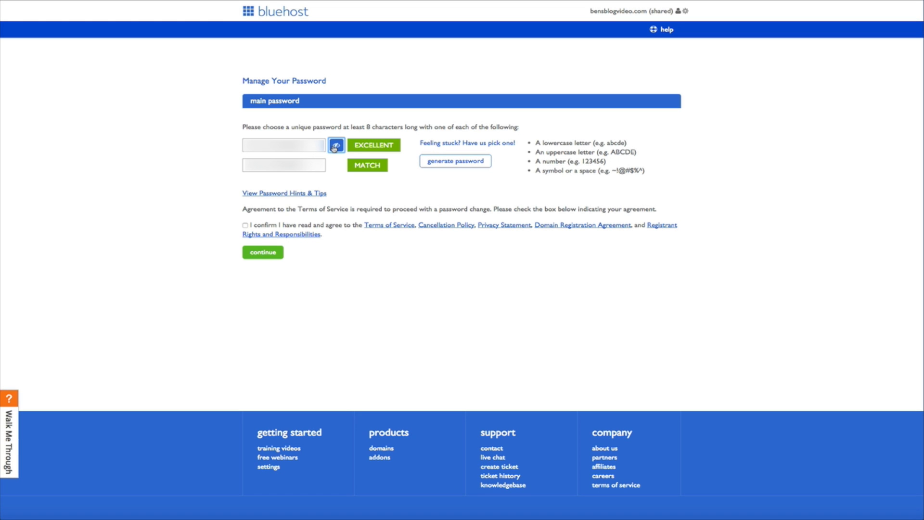
{"action": "mouse_move", "coordinate": [454, 154]}
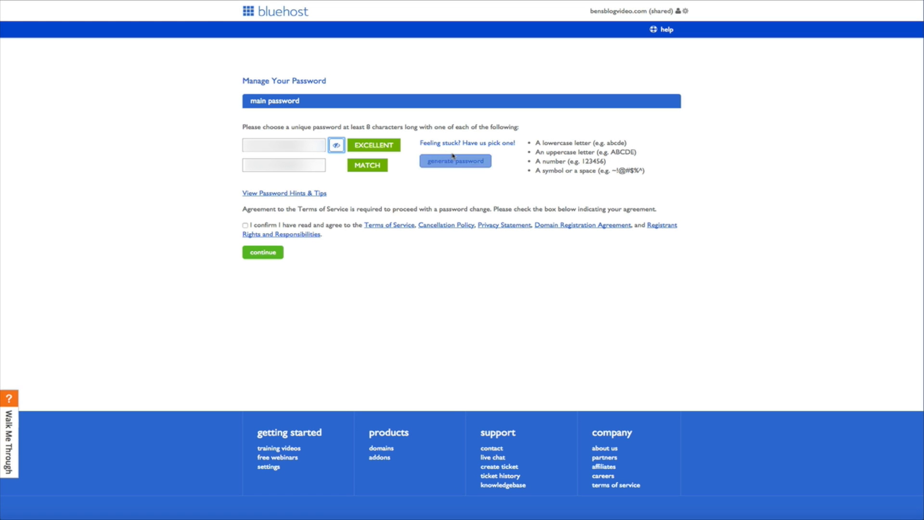
{"action": "mouse_move", "coordinate": [296, 165]}
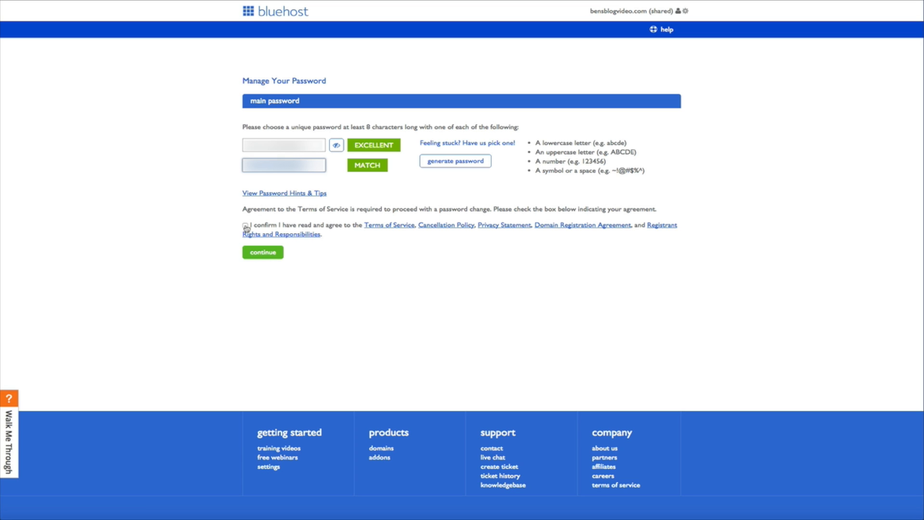
{"action": "left_click", "coordinate": [244, 225]}
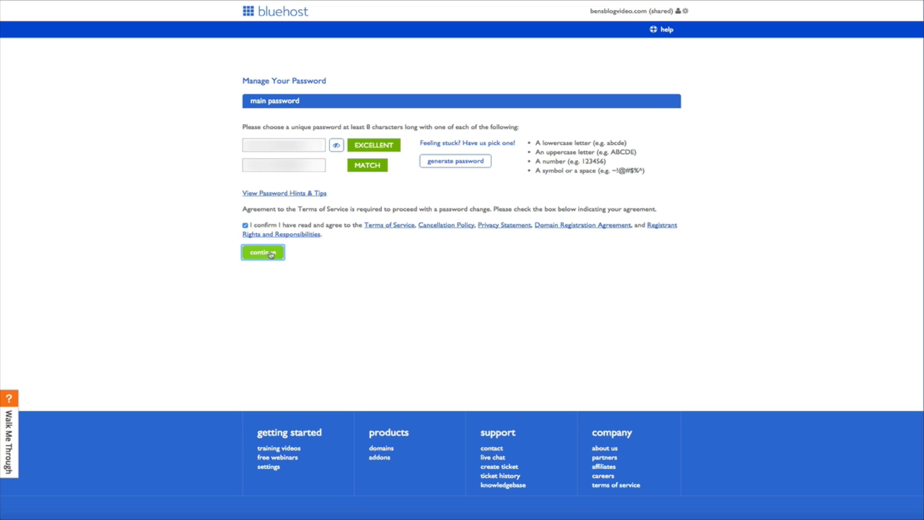
{"action": "left_click", "coordinate": [263, 252]}
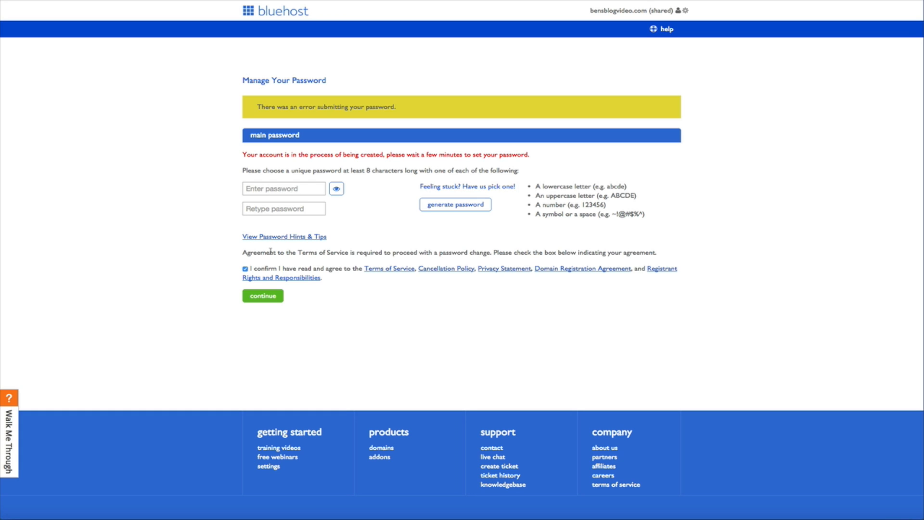
{"action": "mouse_move", "coordinate": [292, 229]}
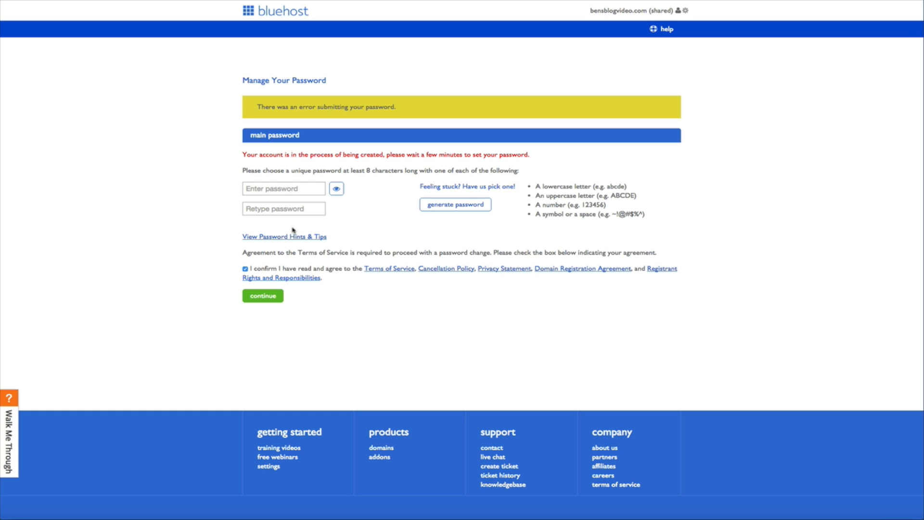
{"action": "mouse_move", "coordinate": [337, 225]}
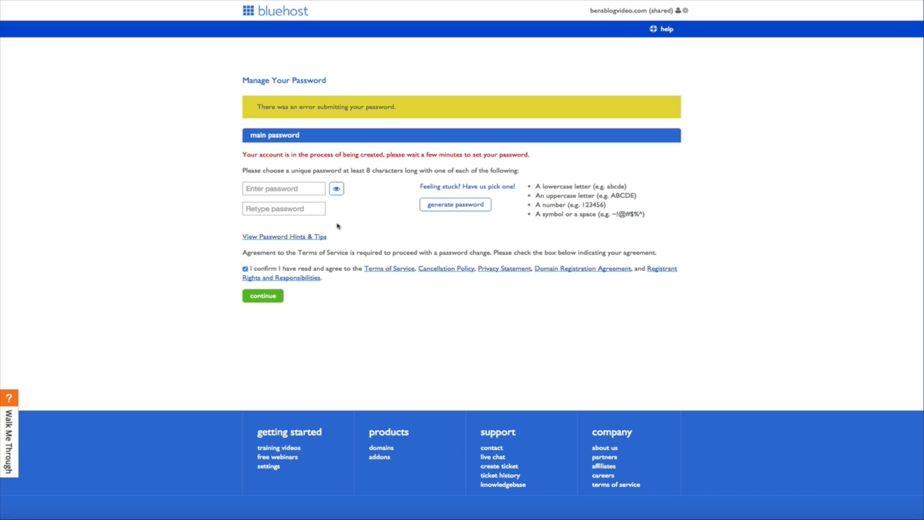
- After the account-still-being-created error, generate a fresh password and resubmit
{"action": "left_click", "coordinate": [336, 189]}
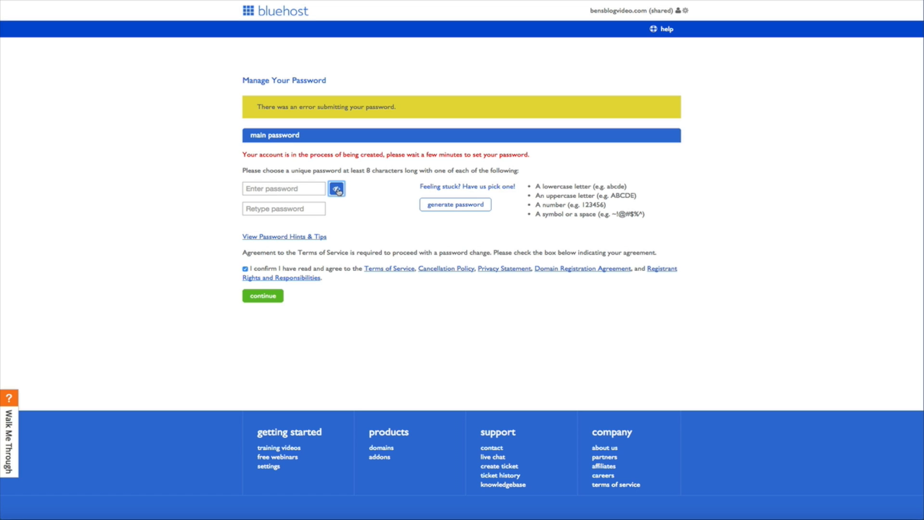
{"action": "left_click", "coordinate": [455, 204]}
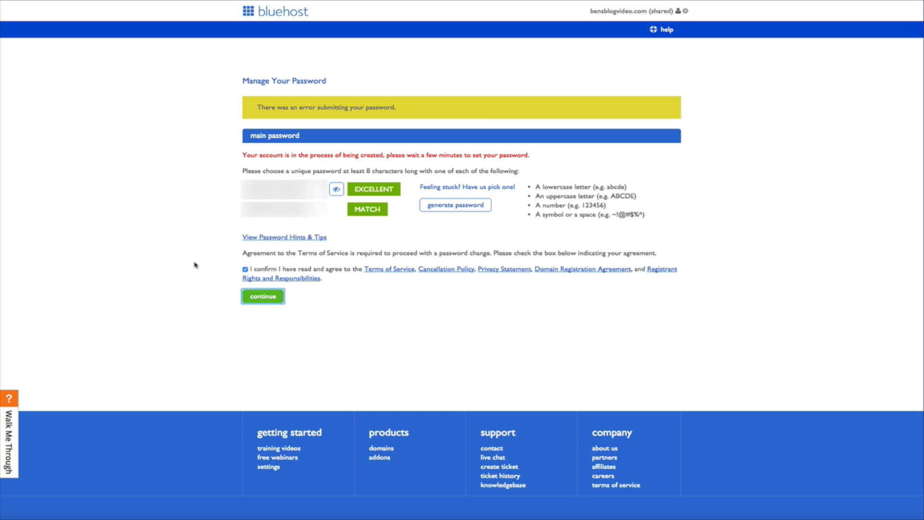
{"action": "left_click", "coordinate": [262, 296]}
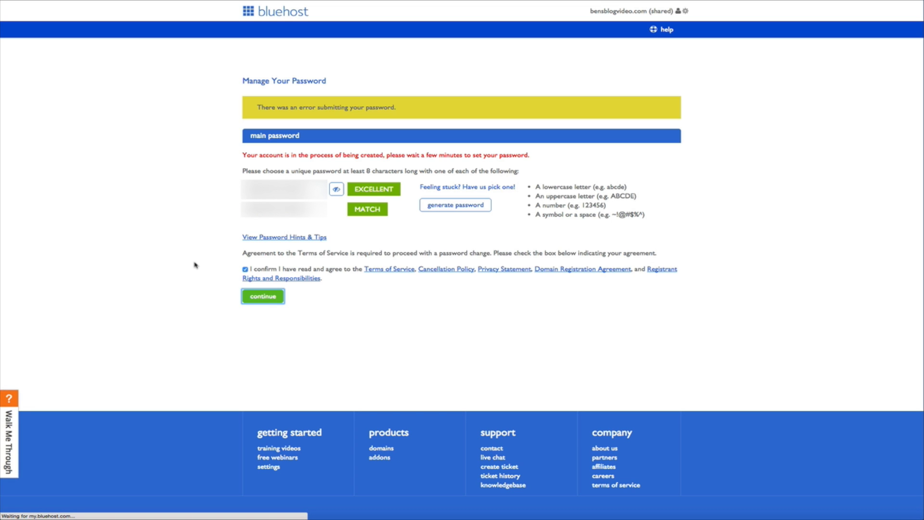
{"action": "left_click", "coordinate": [263, 296]}
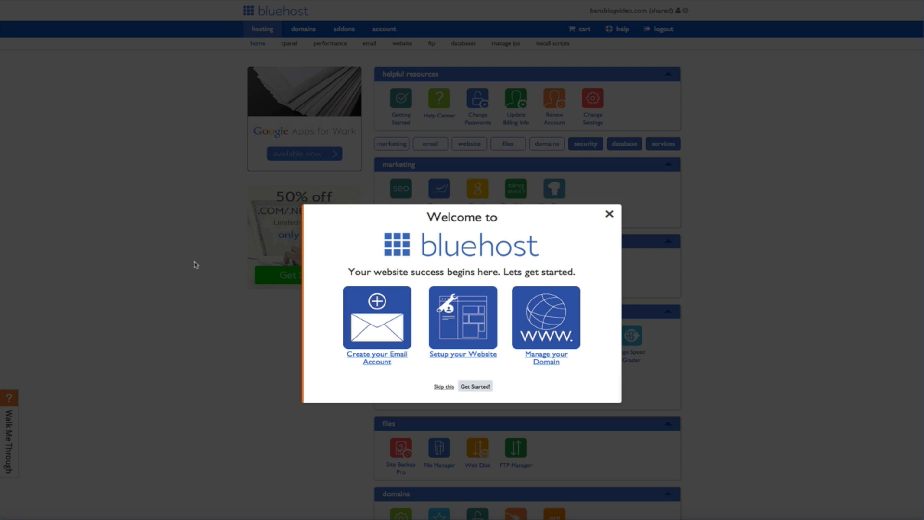
{"action": "mouse_move", "coordinate": [609, 216]}
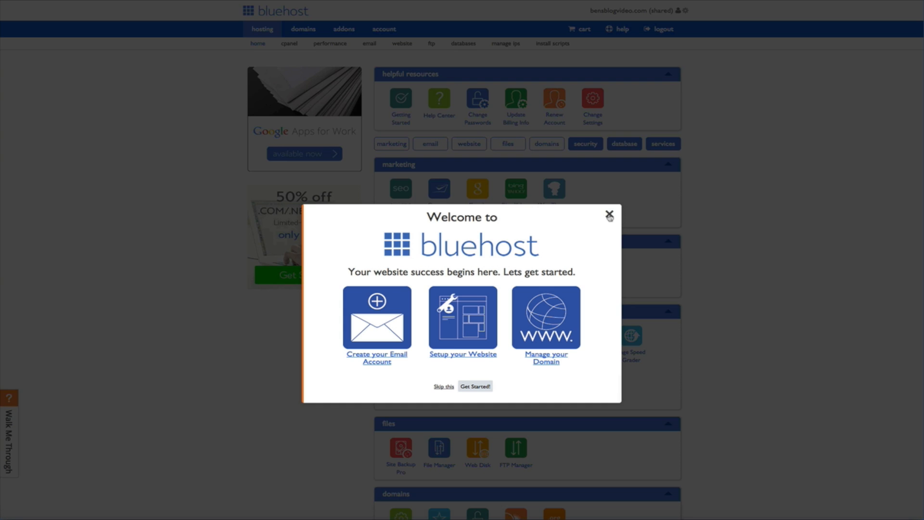
- Close the 'Welcome to bluehost' popup on the hosting dashboard
{"action": "left_click", "coordinate": [610, 214]}
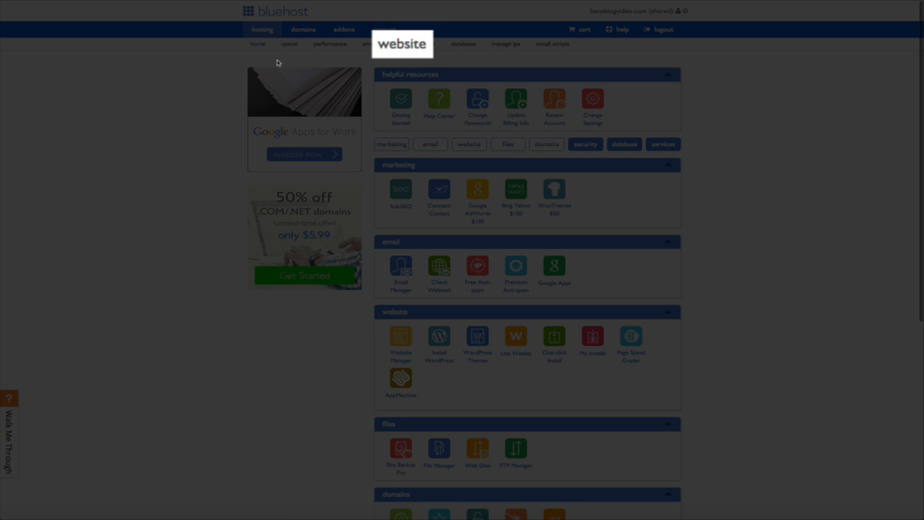
- From the website tab, choose Install now under WordPress
{"action": "left_click", "coordinate": [402, 44]}
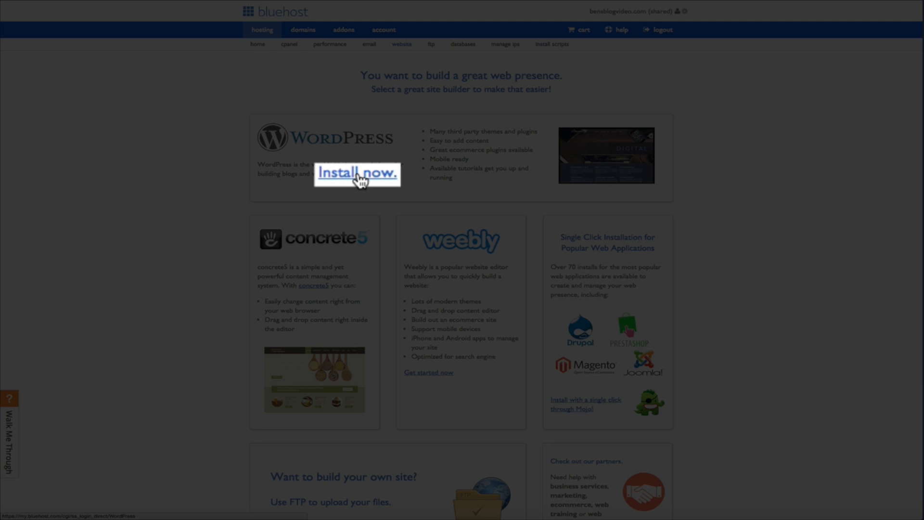
{"action": "left_click", "coordinate": [357, 173]}
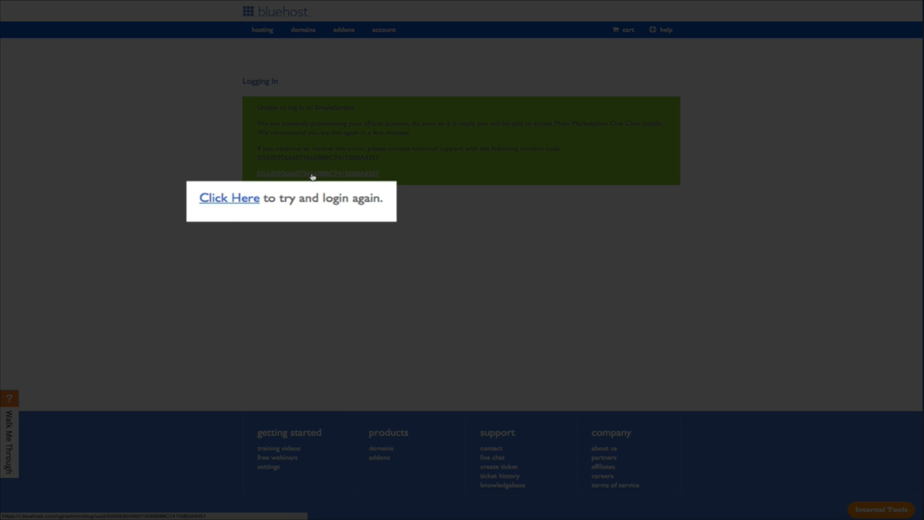
- Retry the MOJO Marketplace login via the 'Click Here' link
{"action": "left_click", "coordinate": [229, 198]}
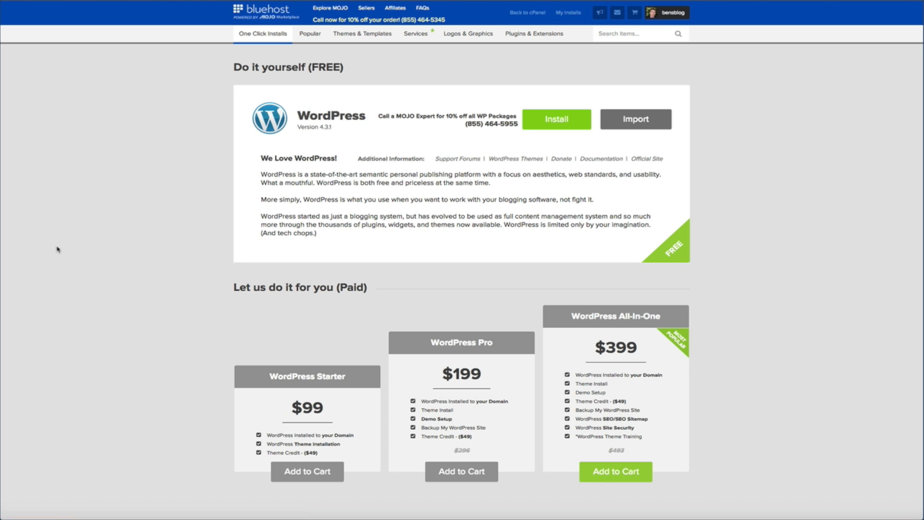
{"action": "left_click", "coordinate": [556, 119]}
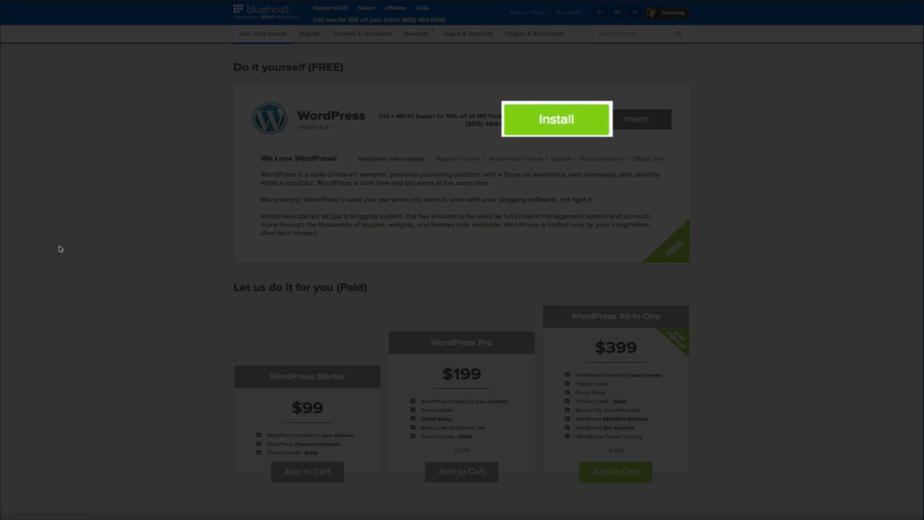
{"action": "left_click", "coordinate": [556, 120]}
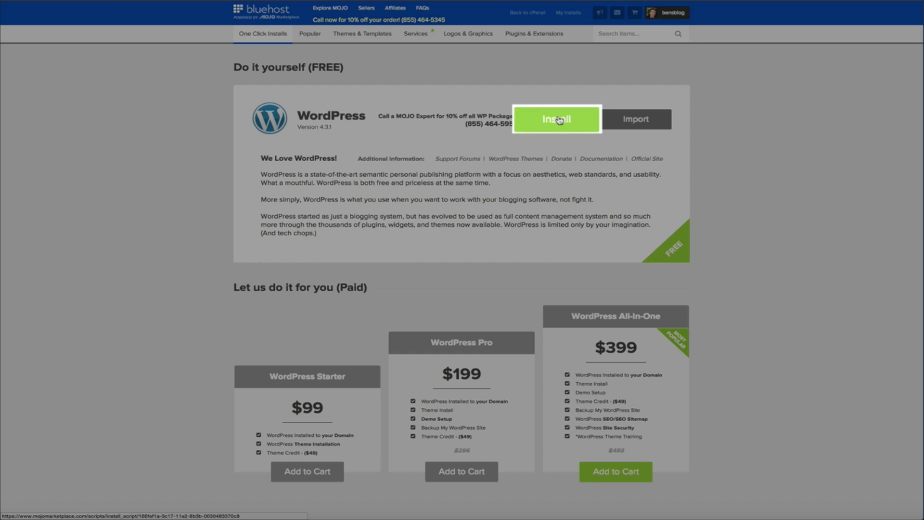
{"action": "left_click", "coordinate": [557, 120]}
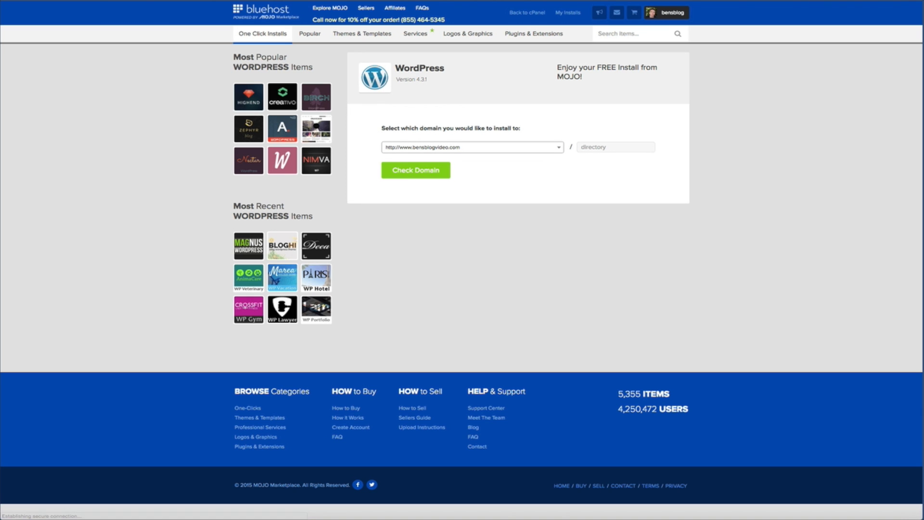
{"action": "left_click", "coordinate": [473, 147]}
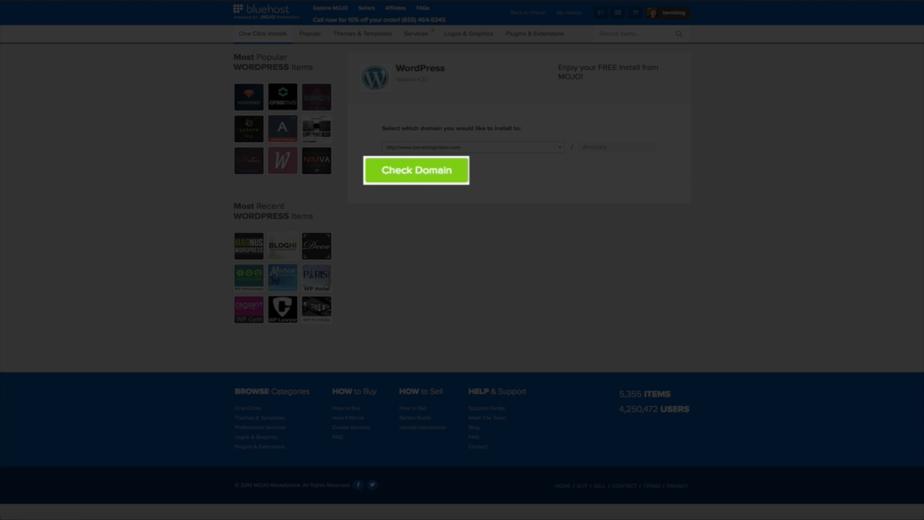
{"action": "left_click", "coordinate": [416, 170]}
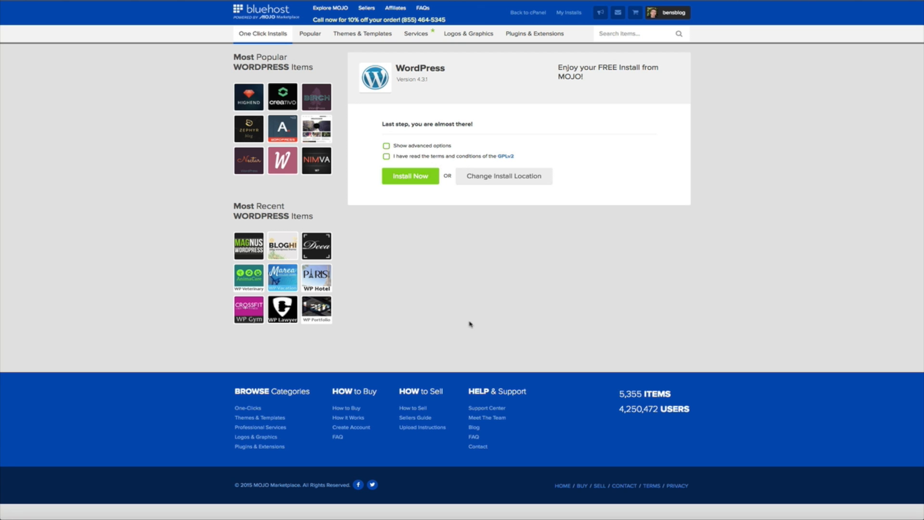
- Agree to the GPLv2 terms and conditions and click Install Now
{"action": "left_click", "coordinate": [356, 244]}
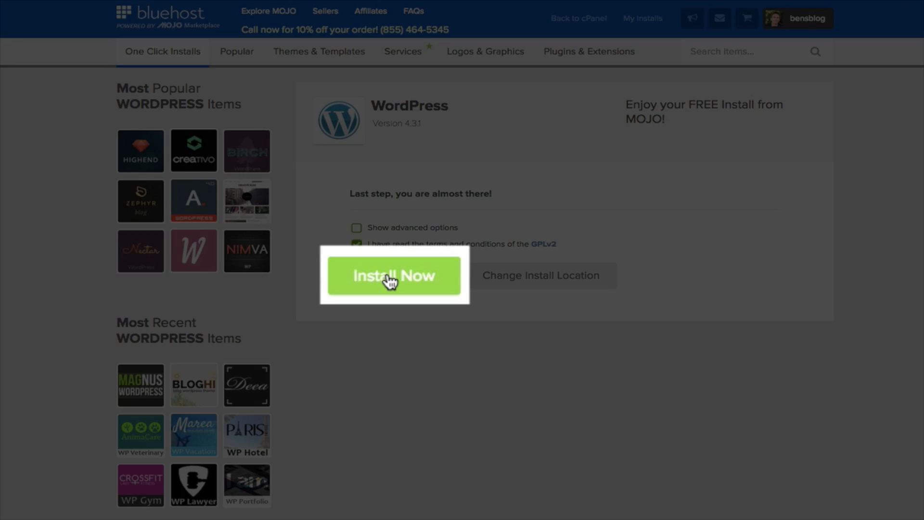
{"action": "left_click", "coordinate": [394, 276]}
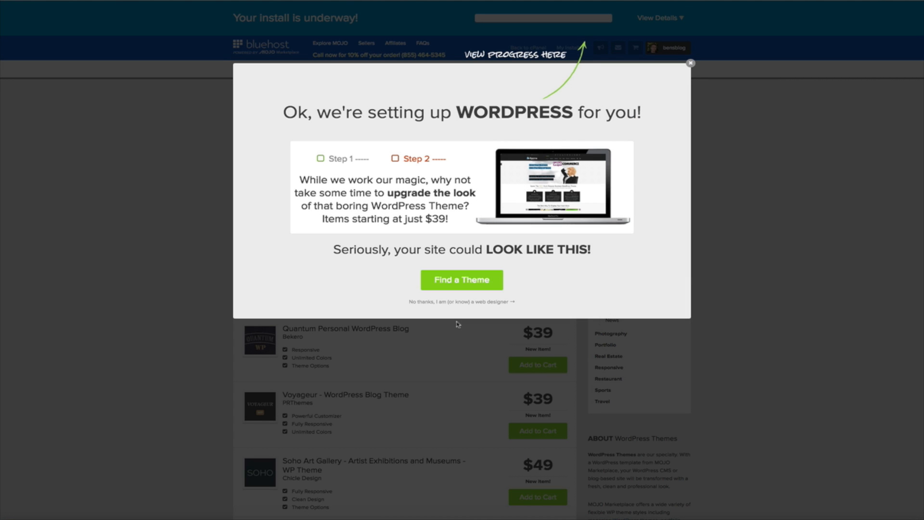
{"action": "mouse_move", "coordinate": [712, 82]}
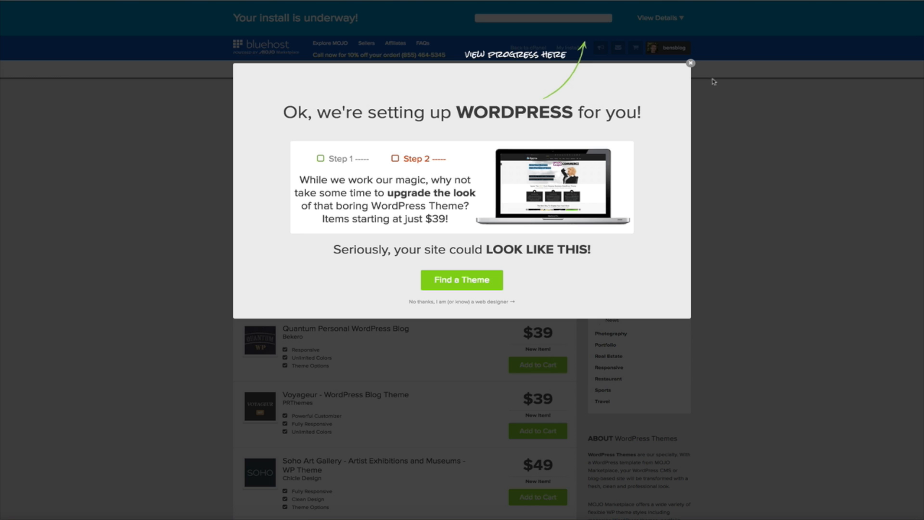
- Dismiss the 'we're setting up WordPress' theme offer while the install progresses
{"action": "left_click", "coordinate": [689, 63]}
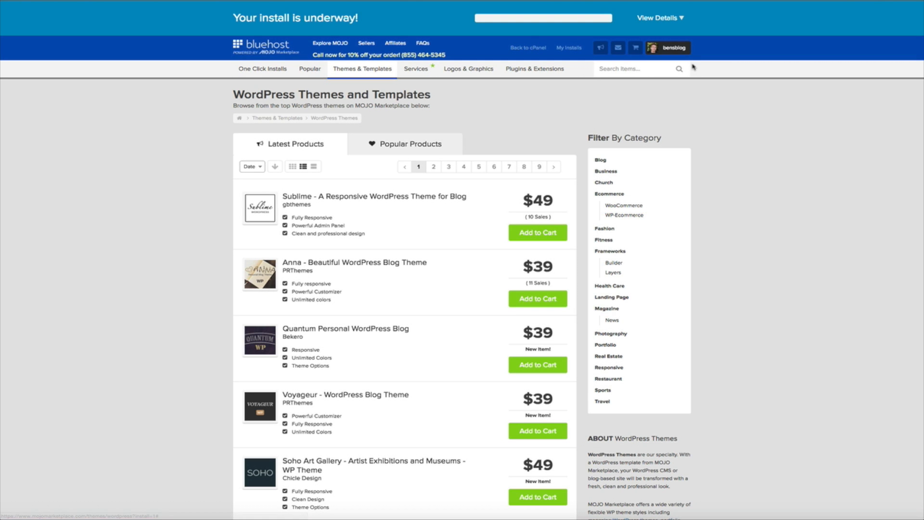
{"action": "left_click", "coordinate": [659, 17]}
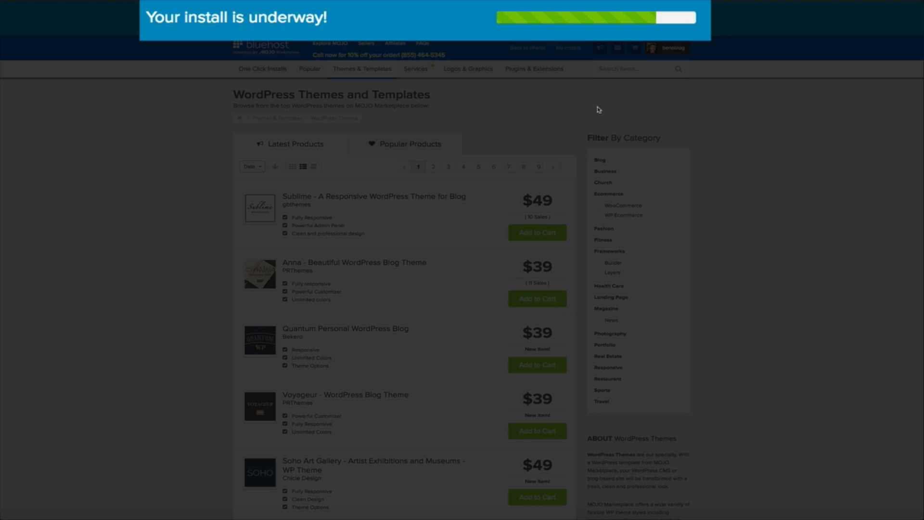
{"action": "mouse_move", "coordinate": [146, 128]}
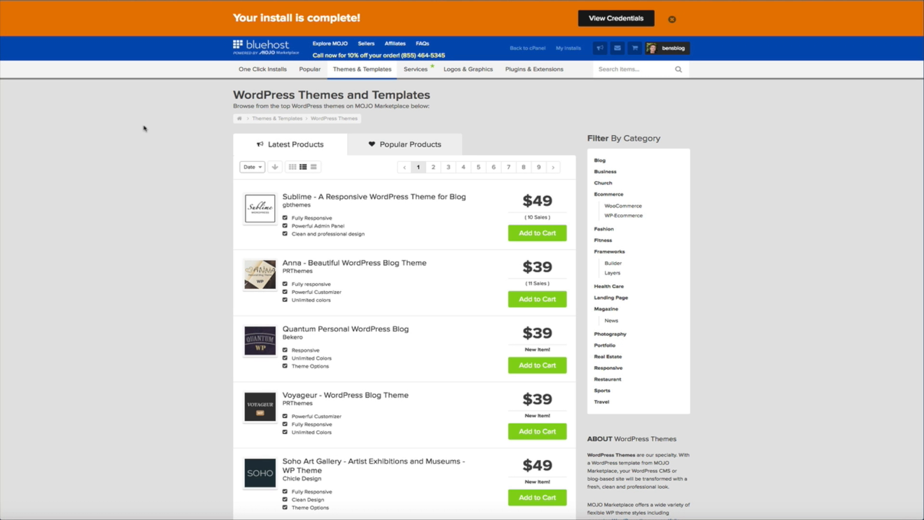
{"action": "mouse_move", "coordinate": [569, 97]}
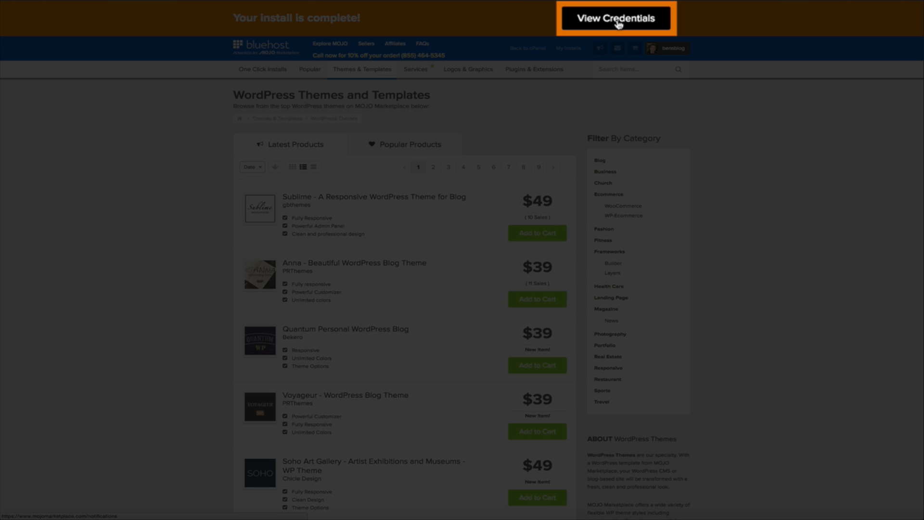
- View the finished install's credentials and open its WordPress install notification
{"action": "left_click", "coordinate": [616, 20]}
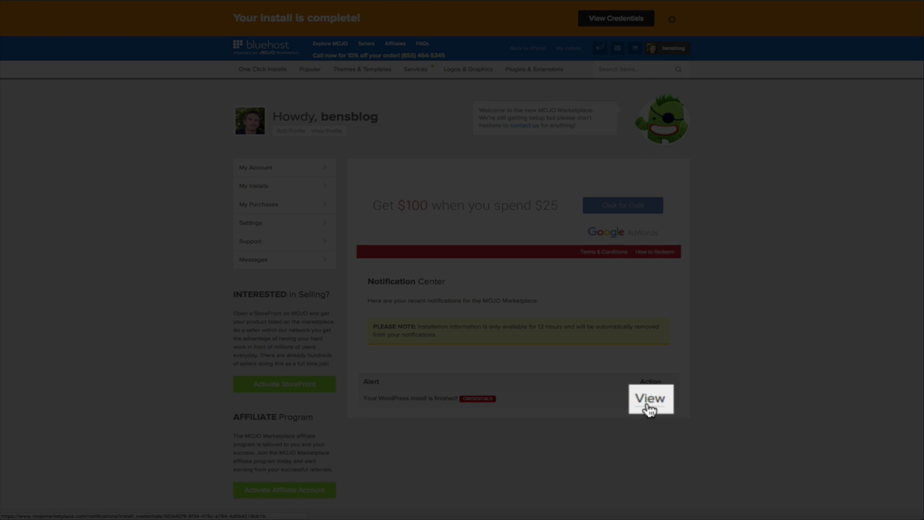
{"action": "left_click", "coordinate": [650, 398]}
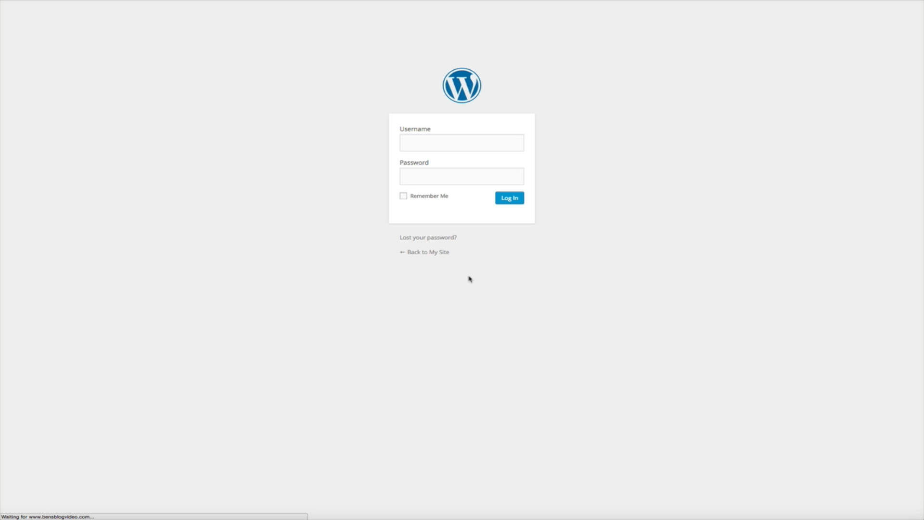
- Log in to WordPress admin with the username and password, with Remember Me ticked
{"action": "left_click", "coordinate": [460, 143]}
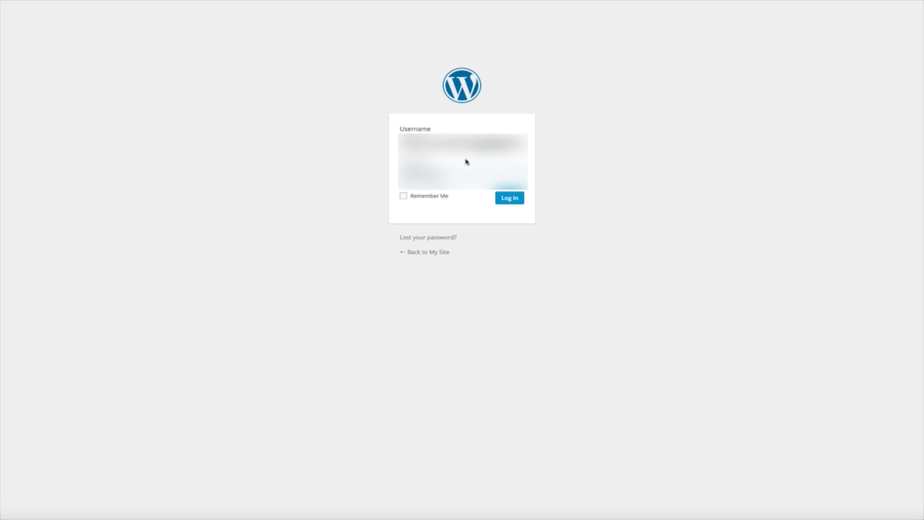
{"action": "left_click", "coordinate": [403, 196]}
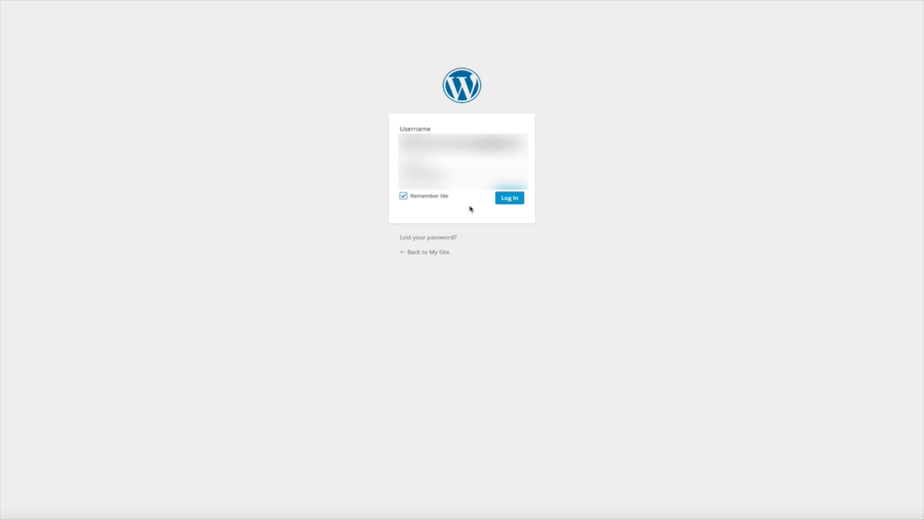
{"action": "mouse_move", "coordinate": [721, 278]}
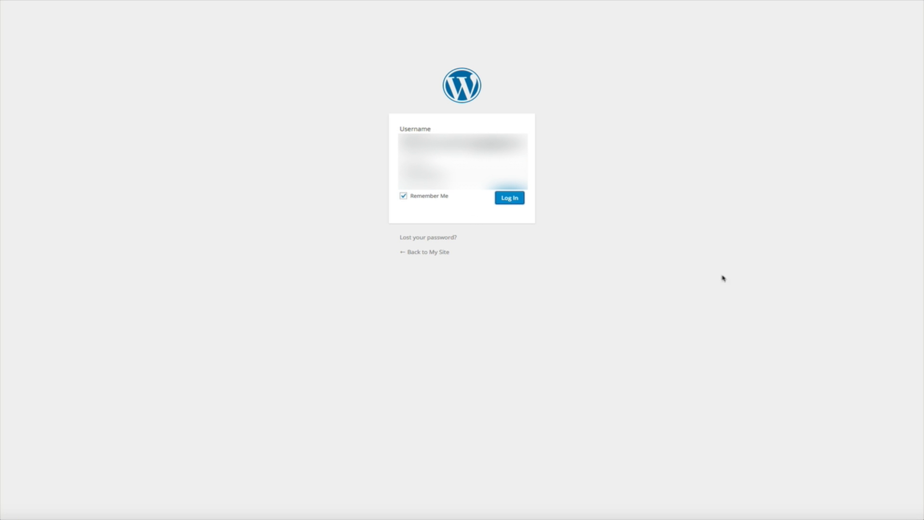
{"action": "mouse_move", "coordinate": [730, 282]}
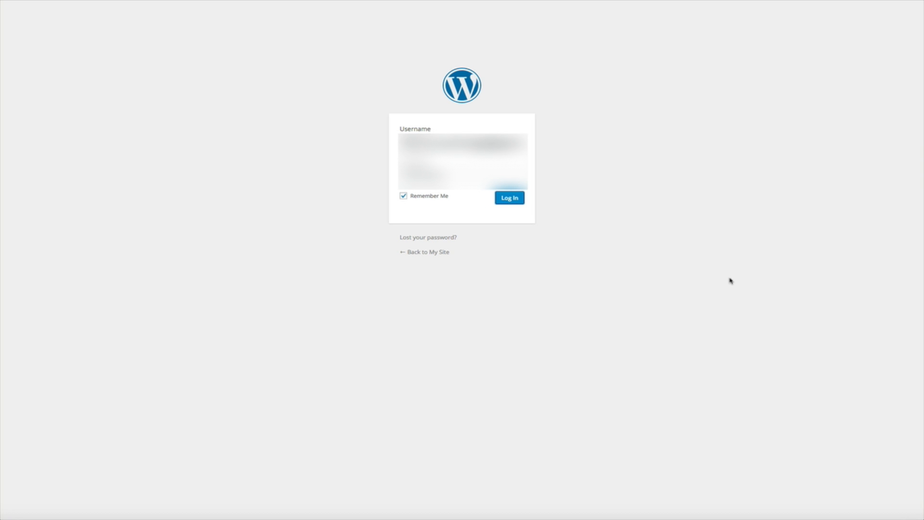
{"action": "left_click", "coordinate": [509, 198]}
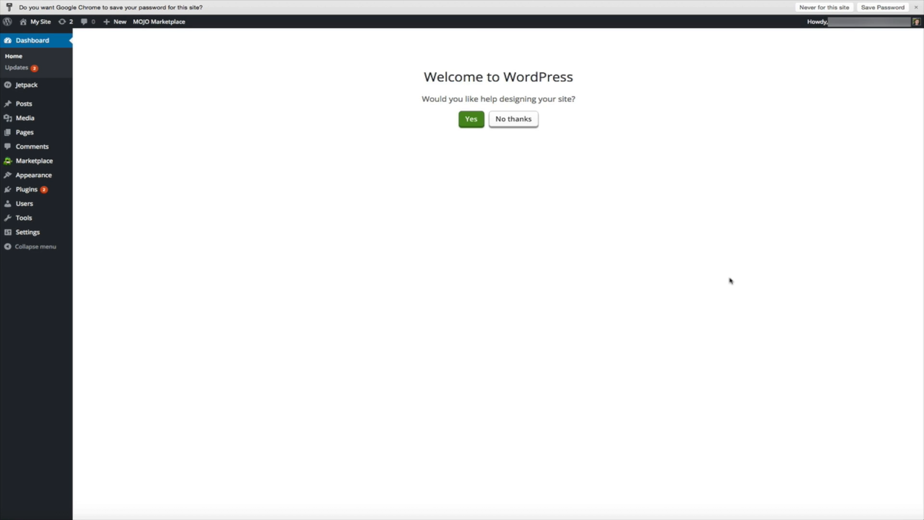
{"action": "mouse_move", "coordinate": [690, 168]}
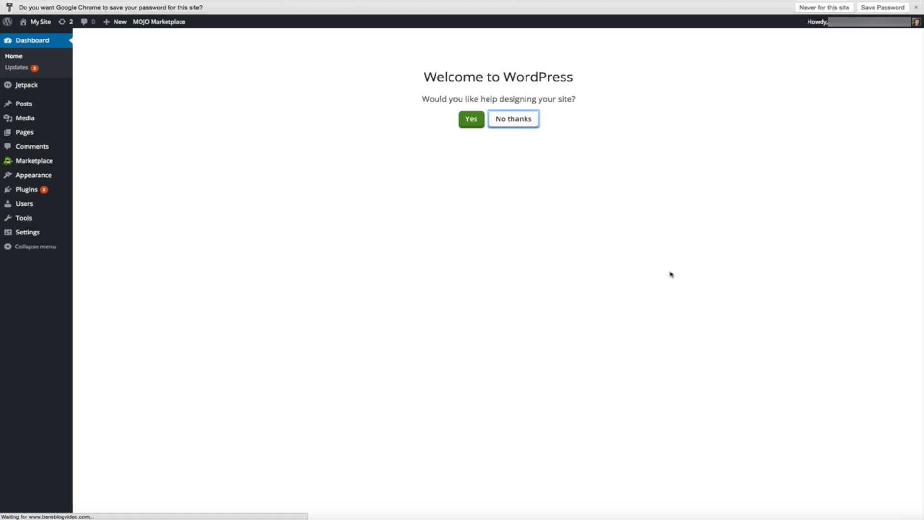
- Choose 'No thanks' on the Welcome to WordPress design-help prompt
{"action": "left_click", "coordinate": [513, 119]}
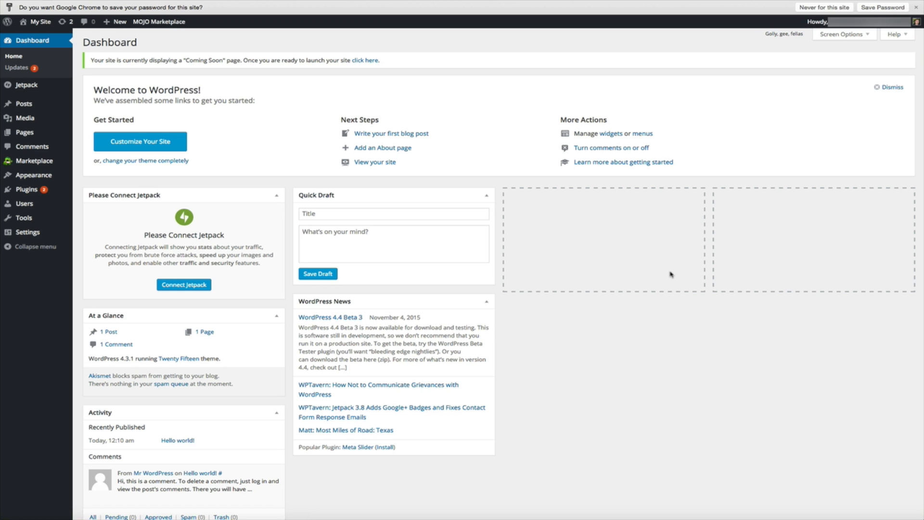
{"action": "mouse_move", "coordinate": [666, 275]}
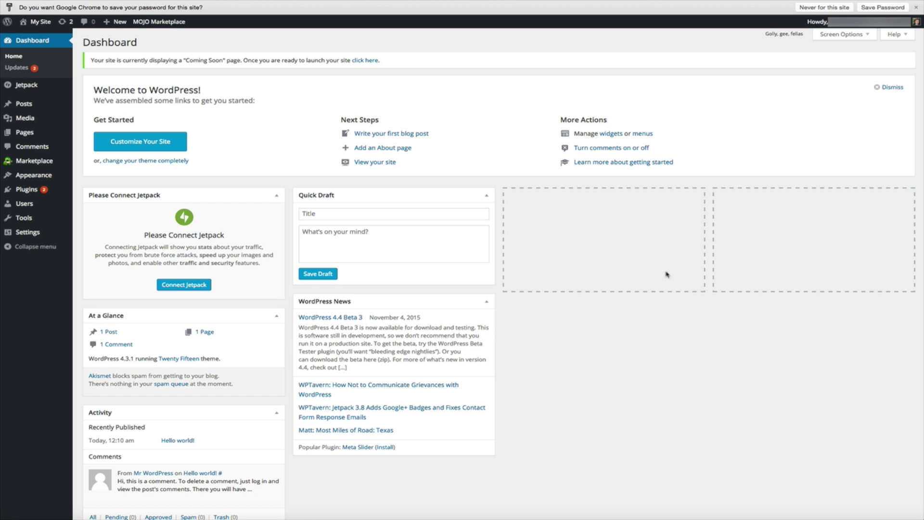
{"action": "mouse_move", "coordinate": [669, 274]}
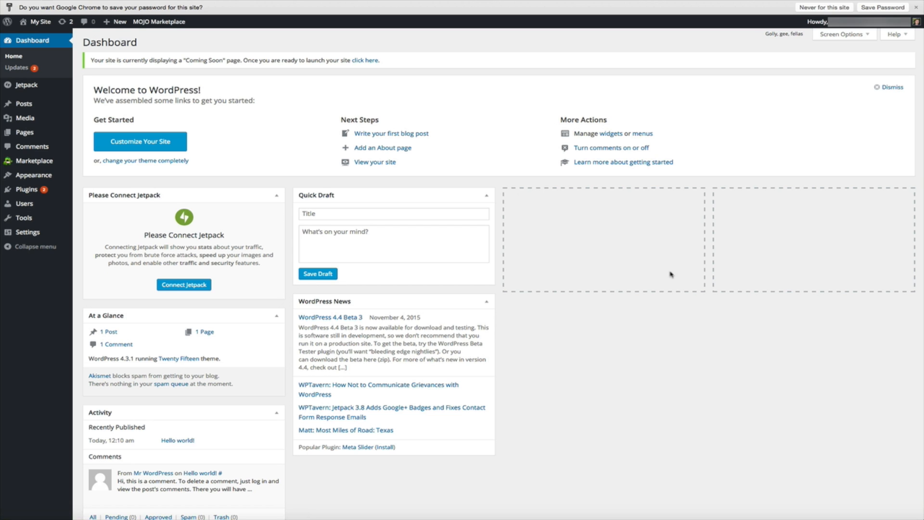
{"action": "mouse_move", "coordinate": [673, 271]}
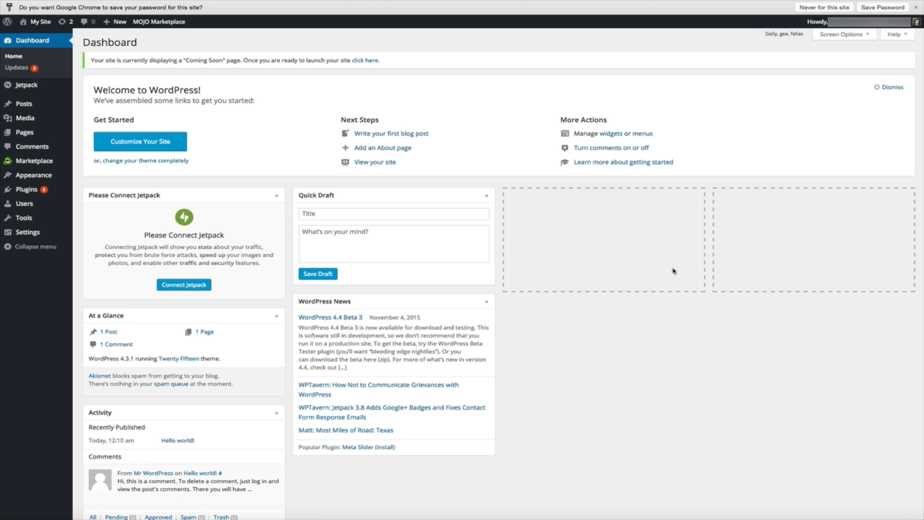
{"action": "mouse_move", "coordinate": [670, 274]}
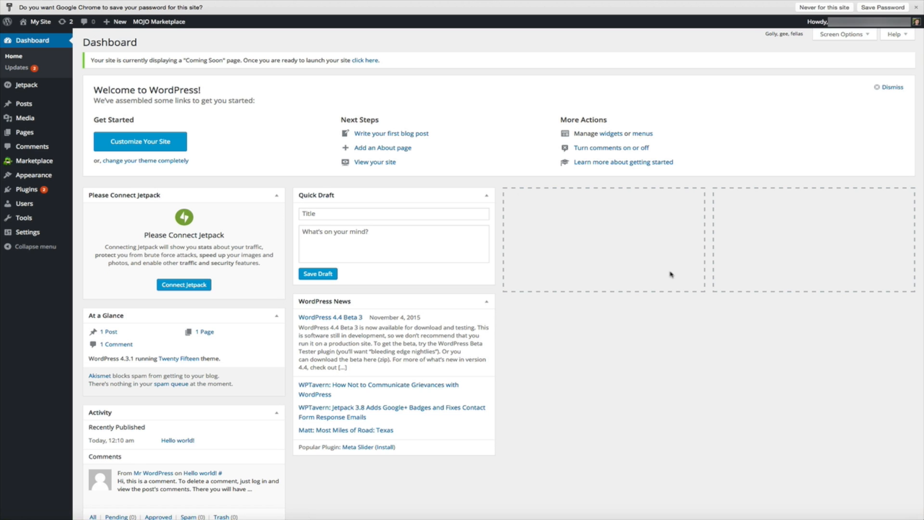
{"action": "mouse_move", "coordinate": [666, 275]}
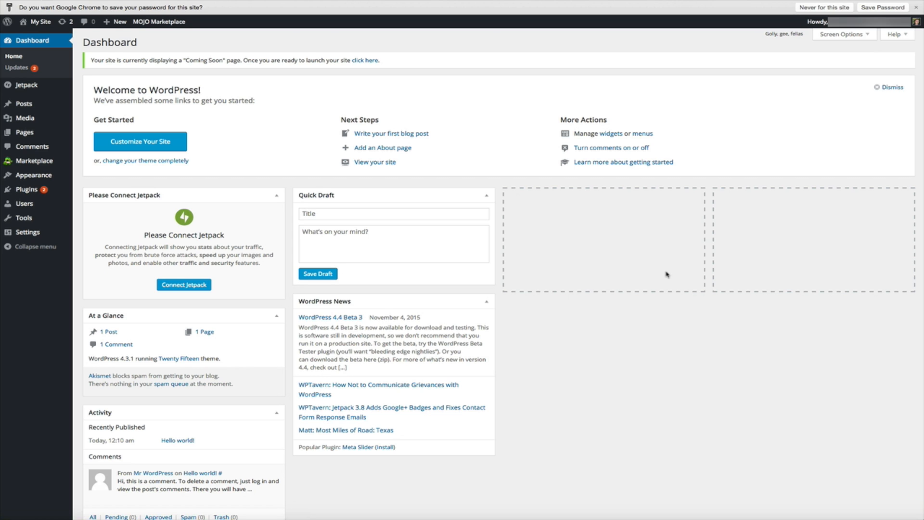
{"action": "mouse_move", "coordinate": [670, 275]}
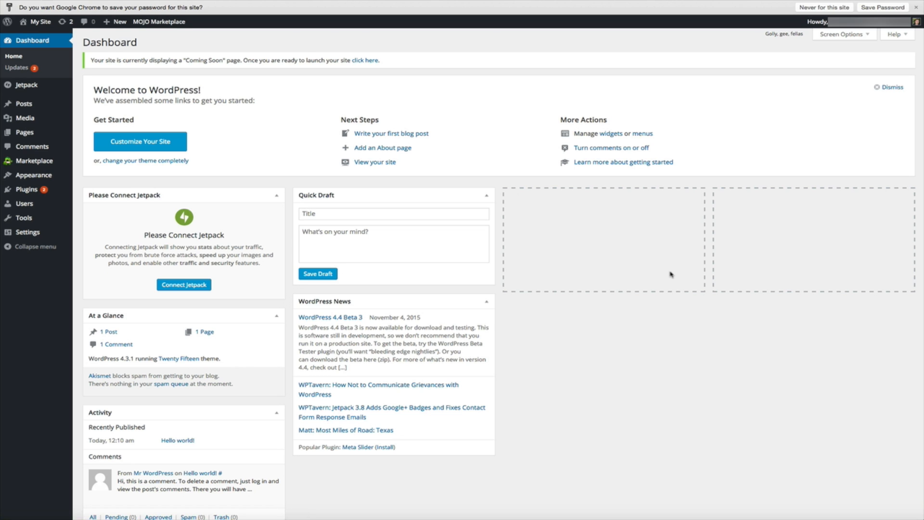